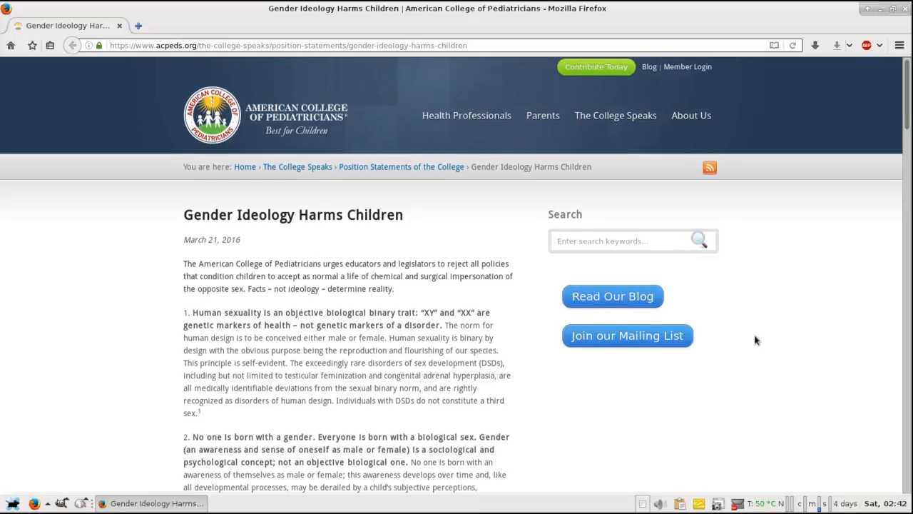
# - Scroll the article down through points 4 and 5 on the DSM-V figures
pyautogui.scroll(-3)
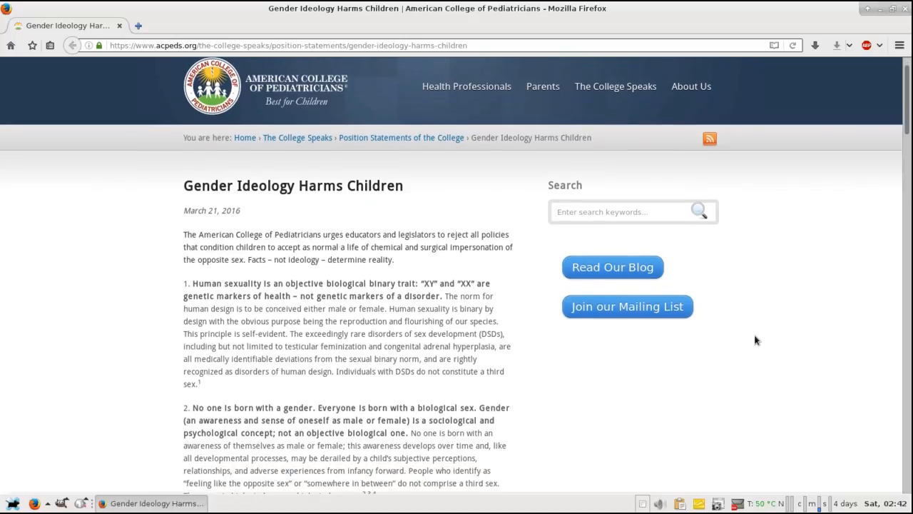
pyautogui.scroll(-3)
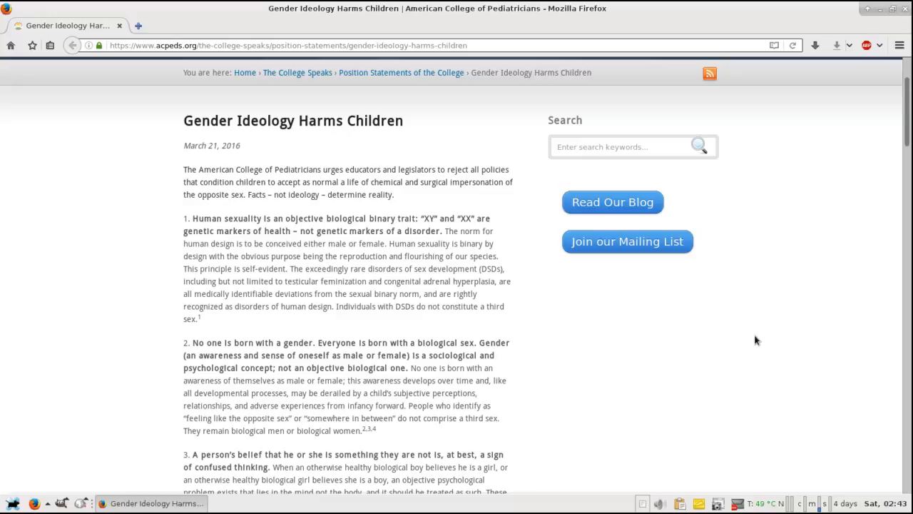
pyautogui.moveTo(747, 340)
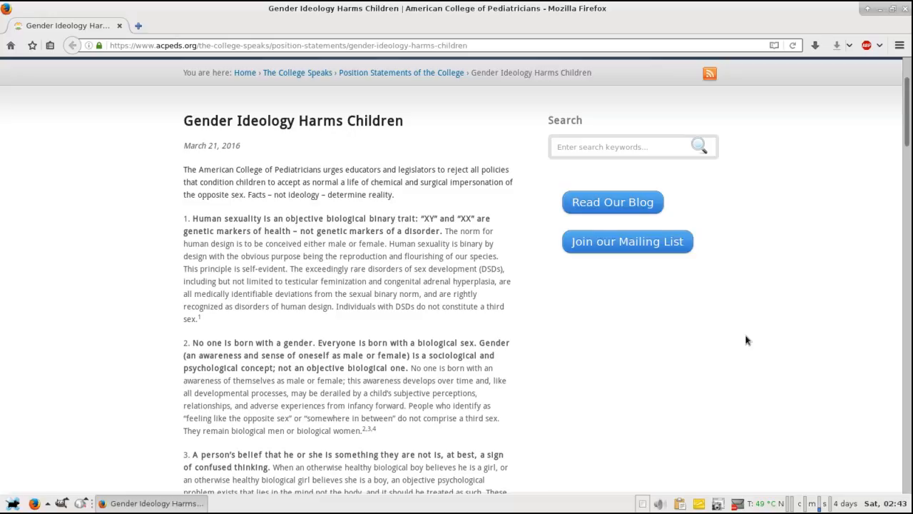
pyautogui.moveTo(119, 180)
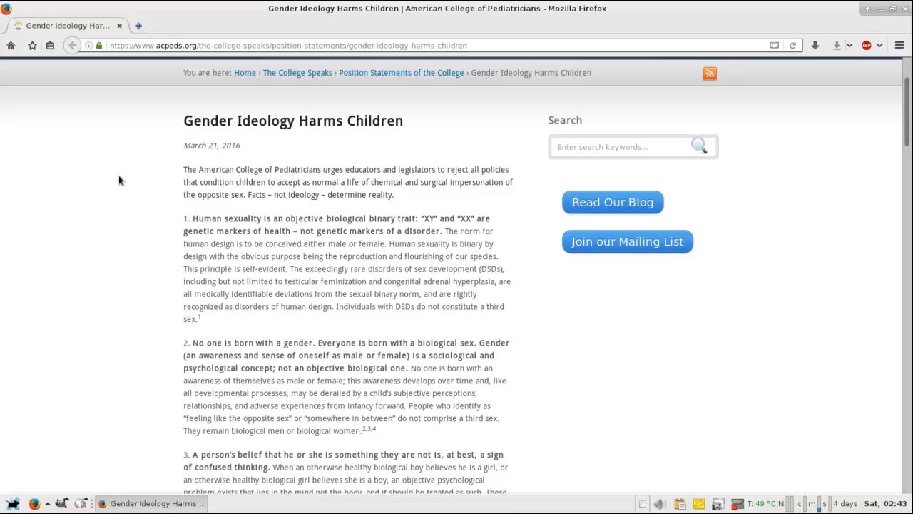
pyautogui.moveTo(135, 218)
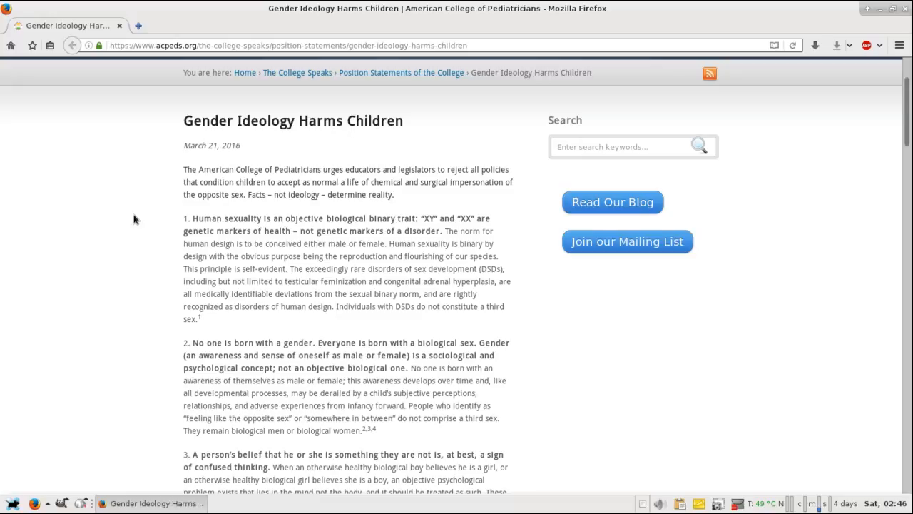
pyautogui.scroll(-3)
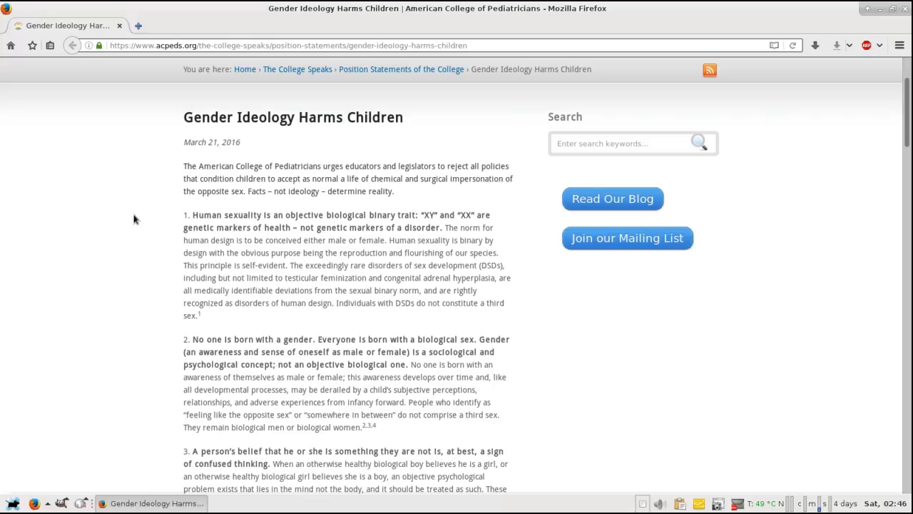
pyautogui.scroll(-3)
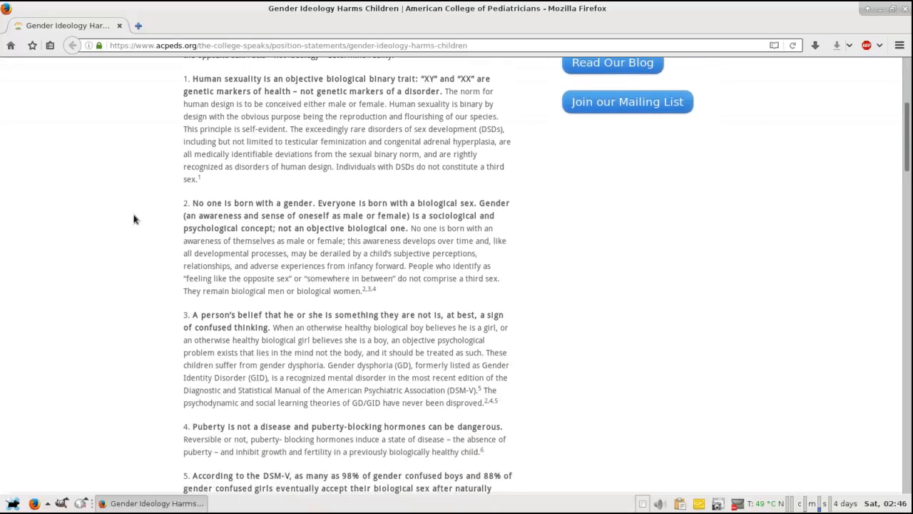
pyautogui.scroll(-3)
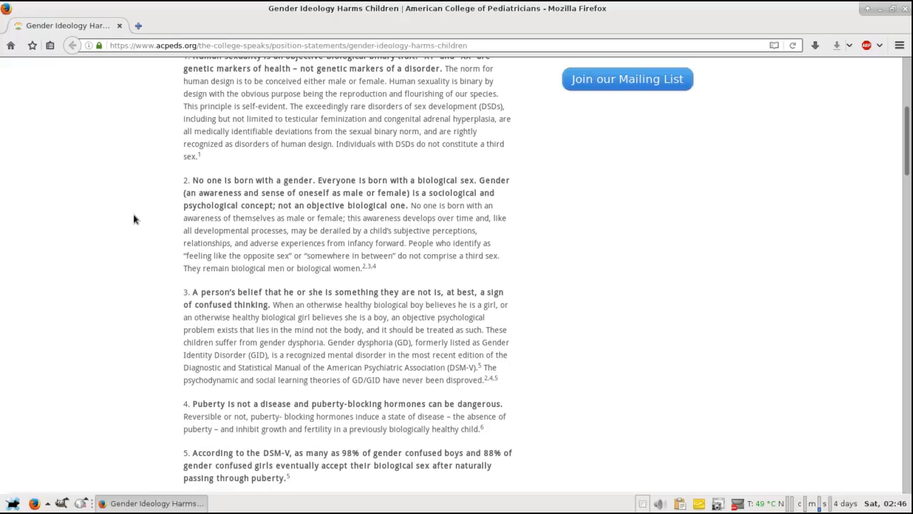
pyautogui.scroll(-3)
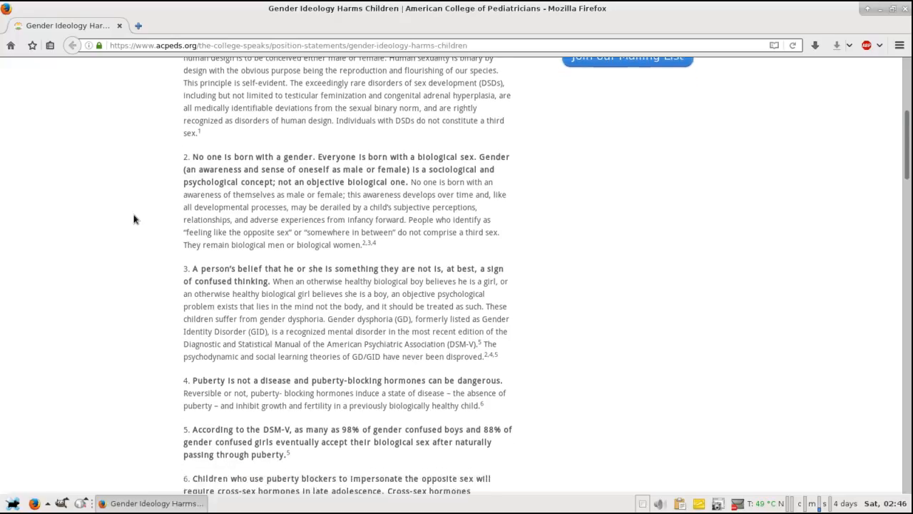
pyautogui.scroll(-3)
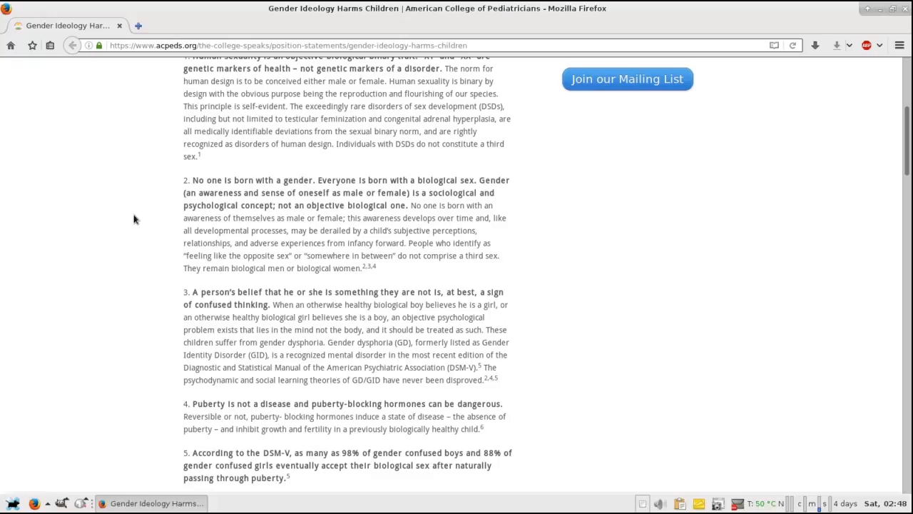
# - Scroll to points three through eight, including the suicide-rate and child-abuse claims
pyautogui.scroll(-3)
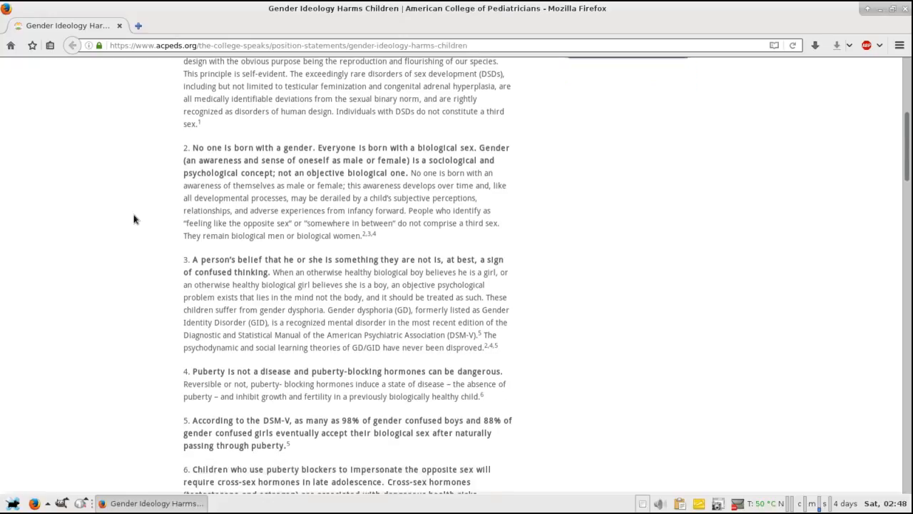
pyautogui.scroll(-3)
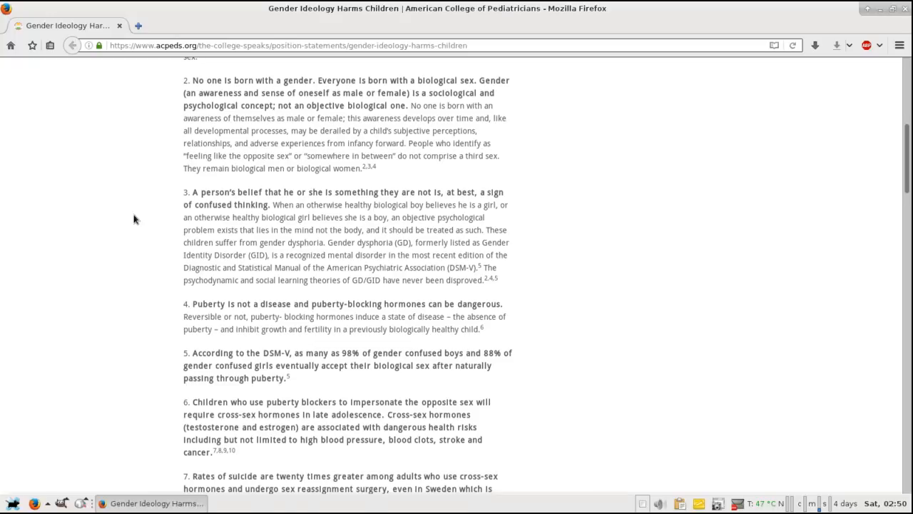
pyautogui.scroll(-3)
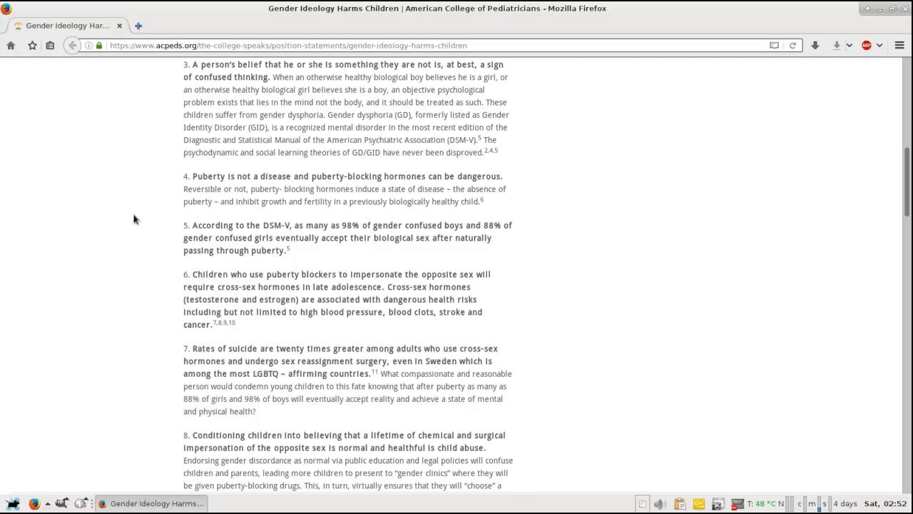
# - Scroll to point eight and the signing physicians' names and titles
pyautogui.scroll(-3)
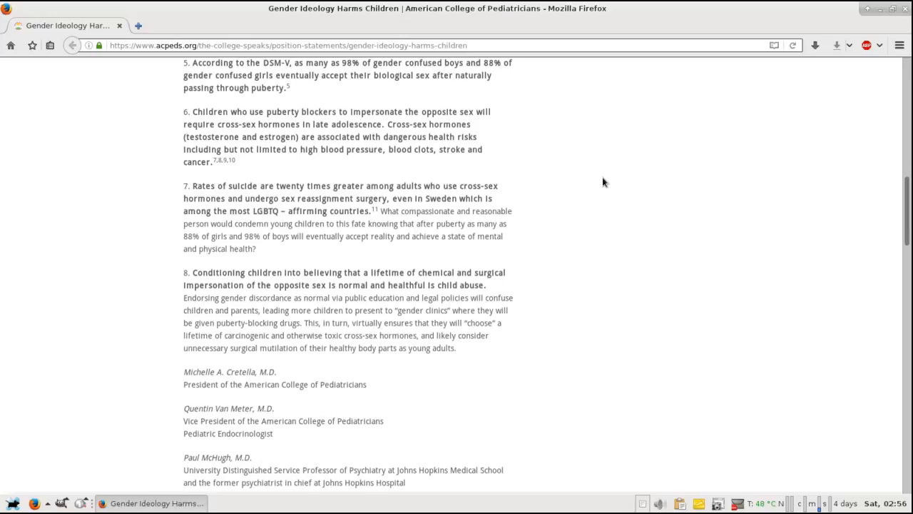
# - Nudge the page slightly further down past point eight and the signatories
pyautogui.scroll(-3)
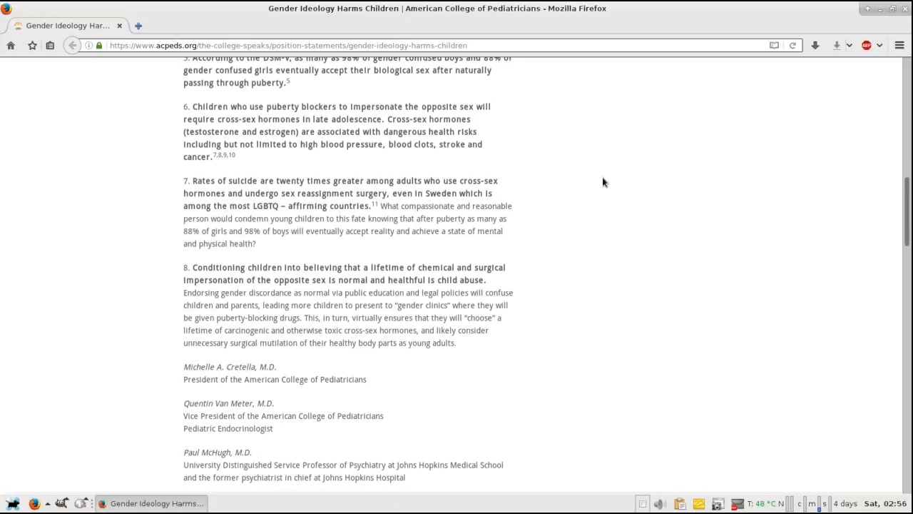
# - Scroll to the PDF version link and the clarifications on points 3 and 5
pyautogui.scroll(-3)
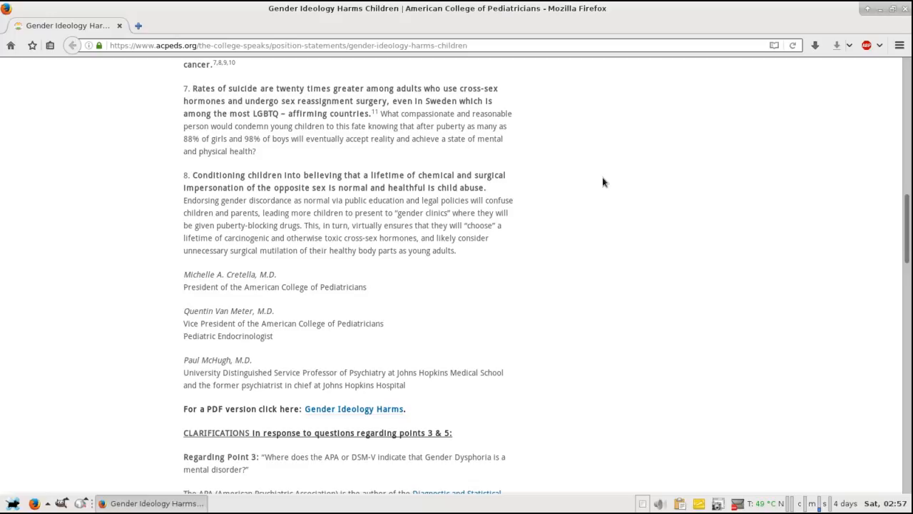
pyautogui.scroll(-3)
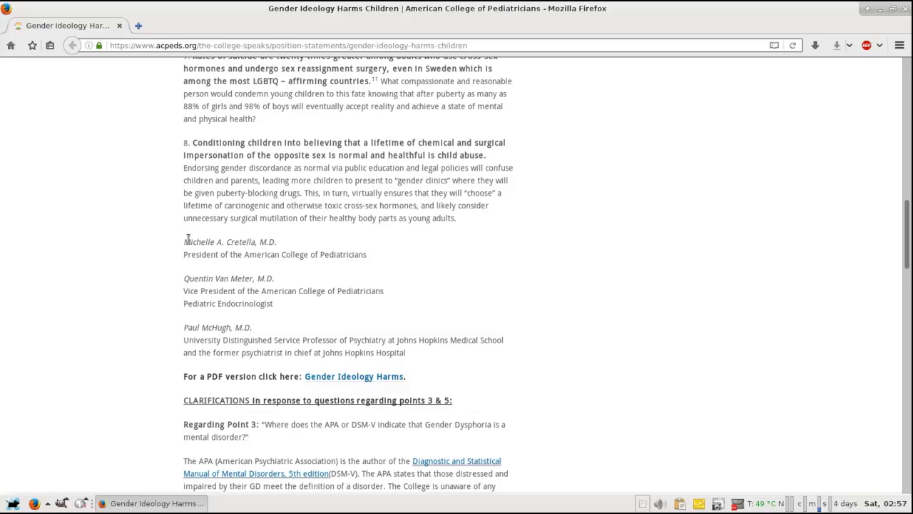
pyautogui.moveTo(183, 218); pyautogui.dragTo(455, 218)
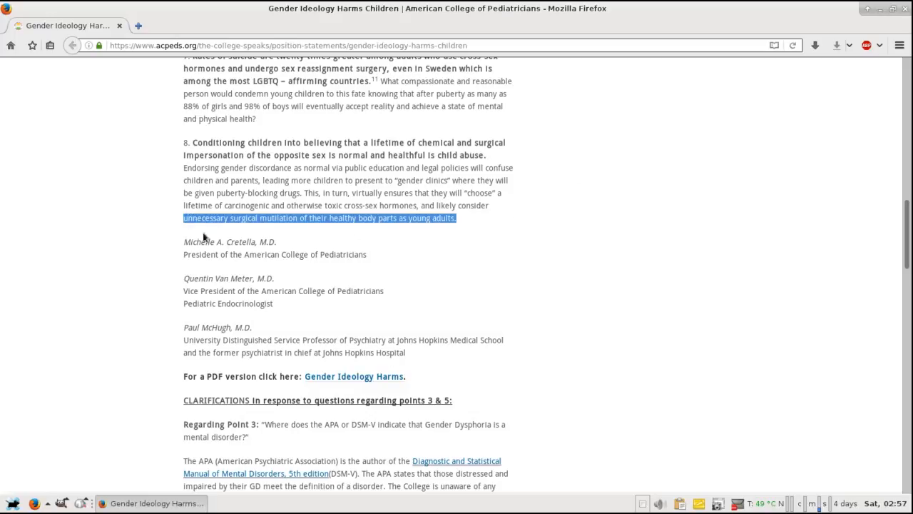
pyautogui.click(390, 262)
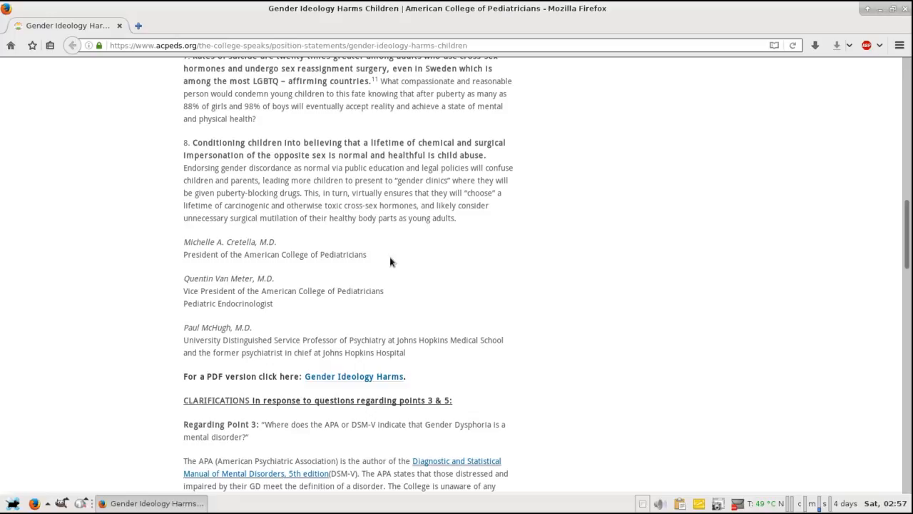
pyautogui.moveTo(341, 278)
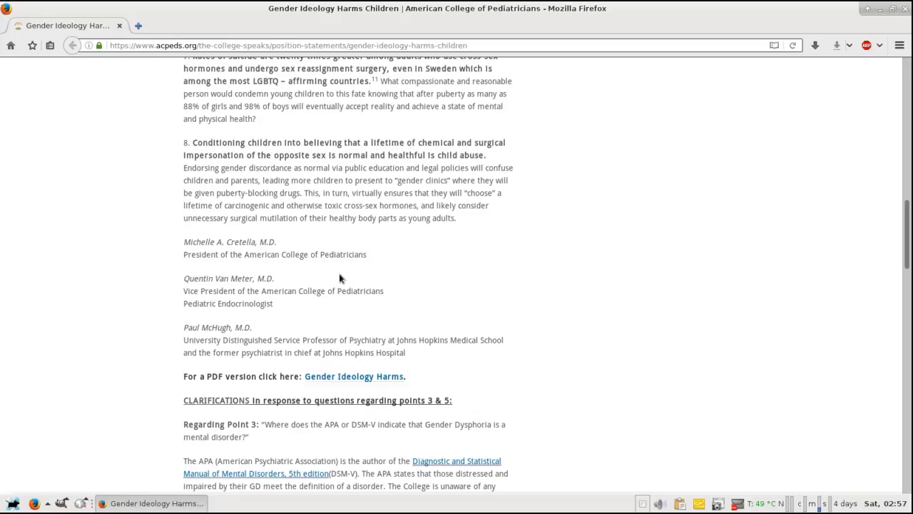
pyautogui.moveTo(283, 303)
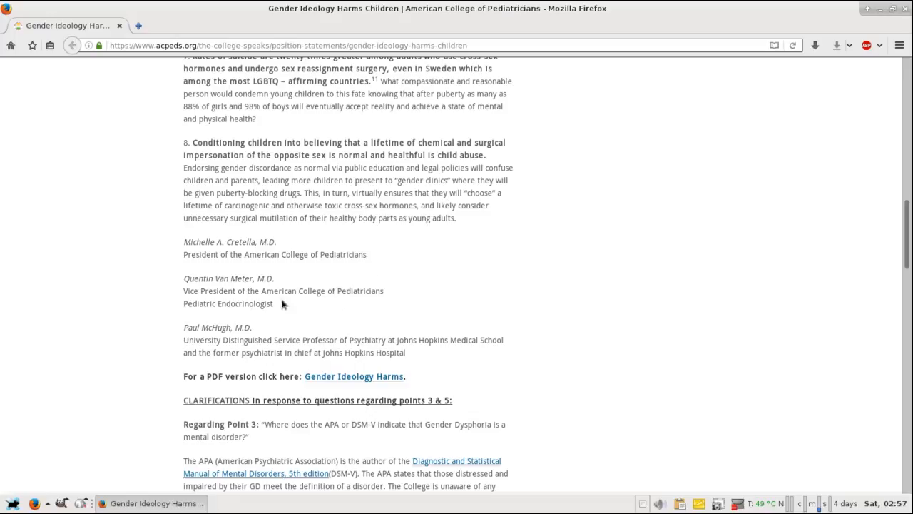
pyautogui.moveTo(178, 290)
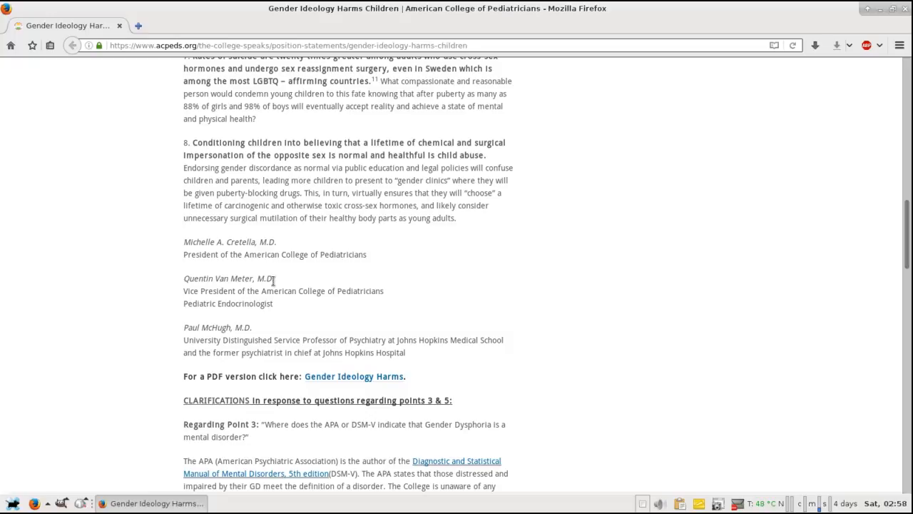
pyautogui.moveTo(276, 281)
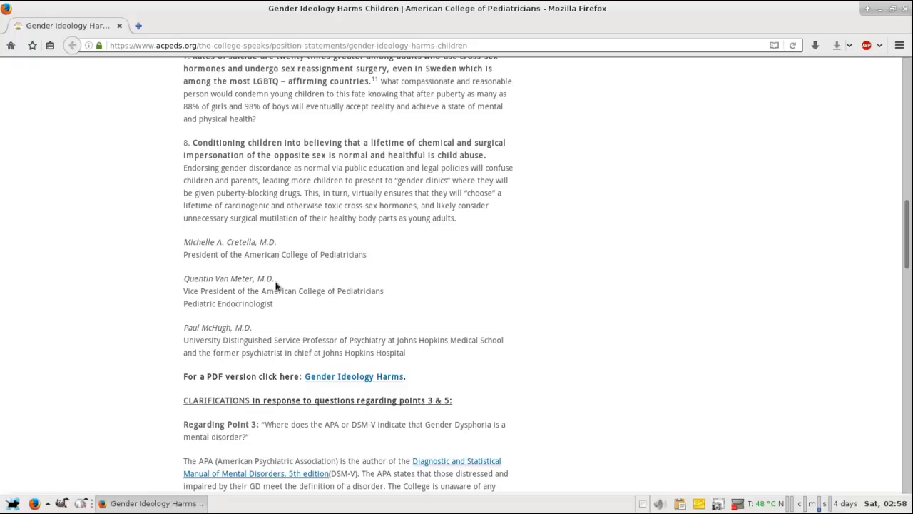
pyautogui.moveTo(390, 293)
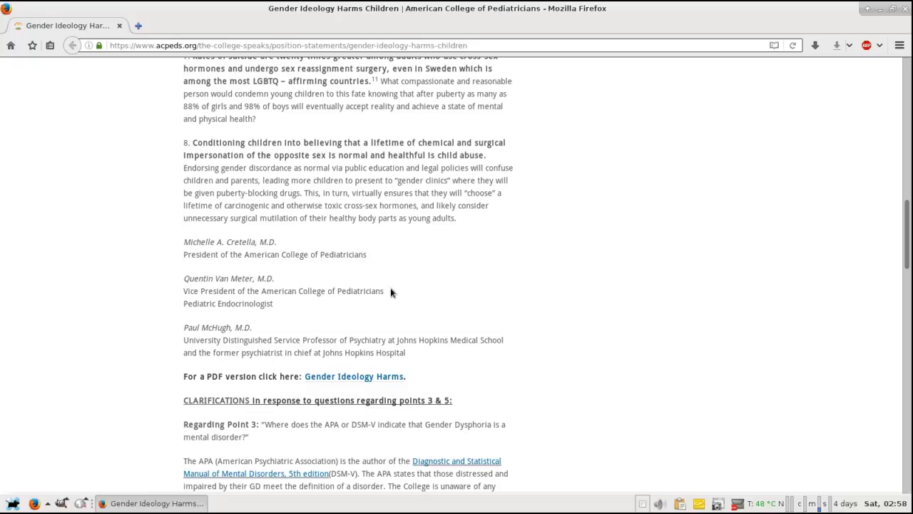
pyautogui.moveTo(390, 293)
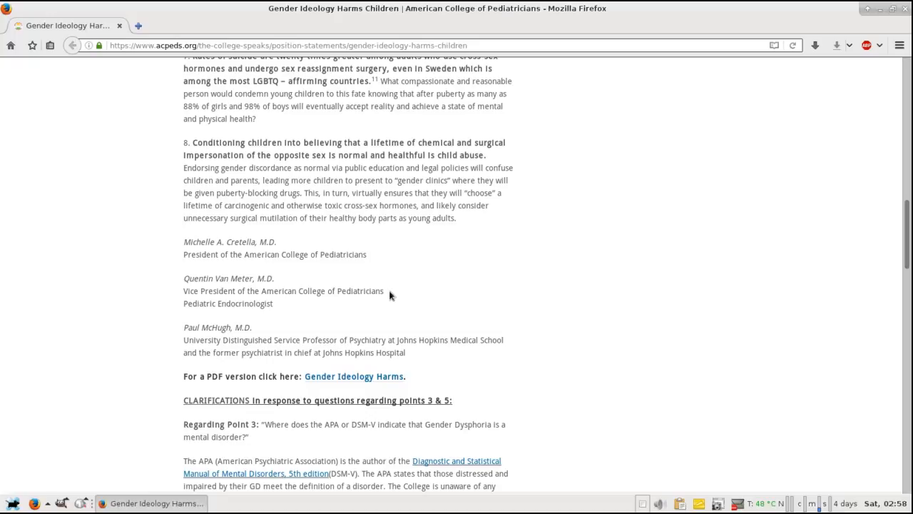
# - Scroll to the Point 3 clarification quoting the DSM-V fact sheet on distress
pyautogui.scroll(-3)
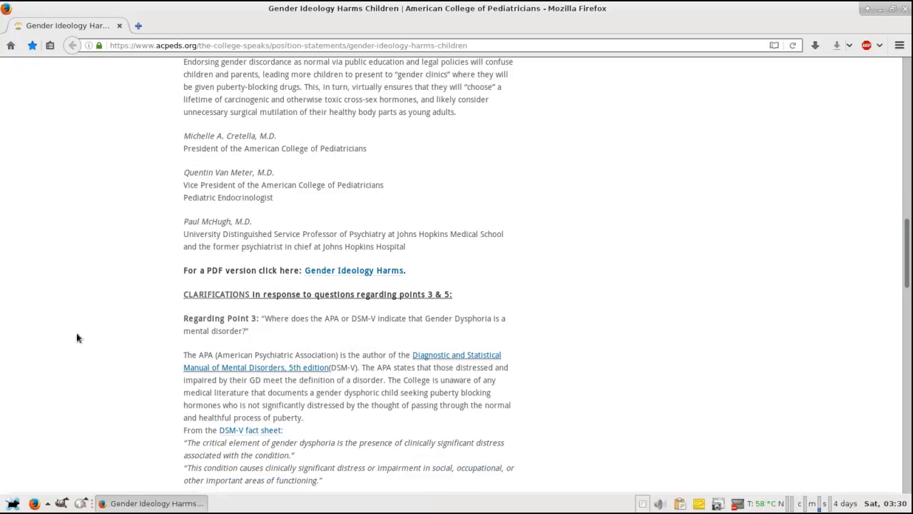
pyautogui.moveTo(248, 181)
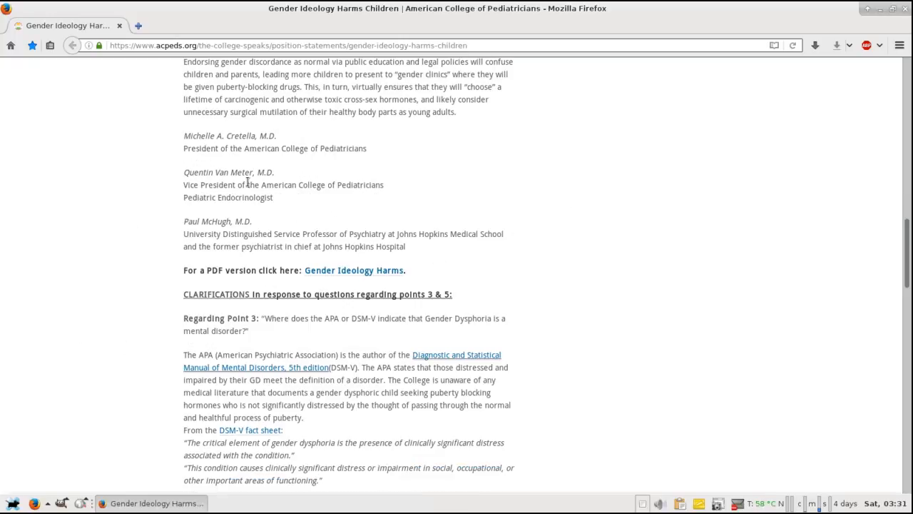
pyautogui.moveTo(200, 261)
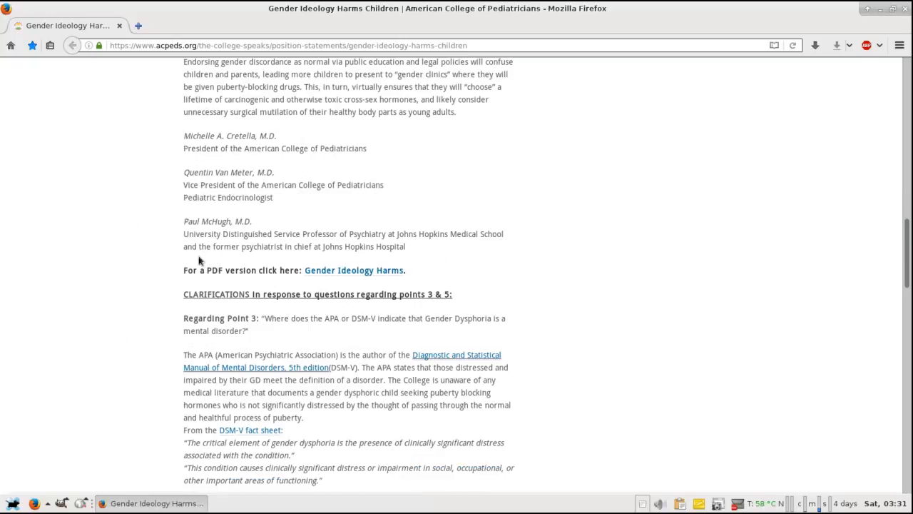
pyautogui.moveTo(276, 228)
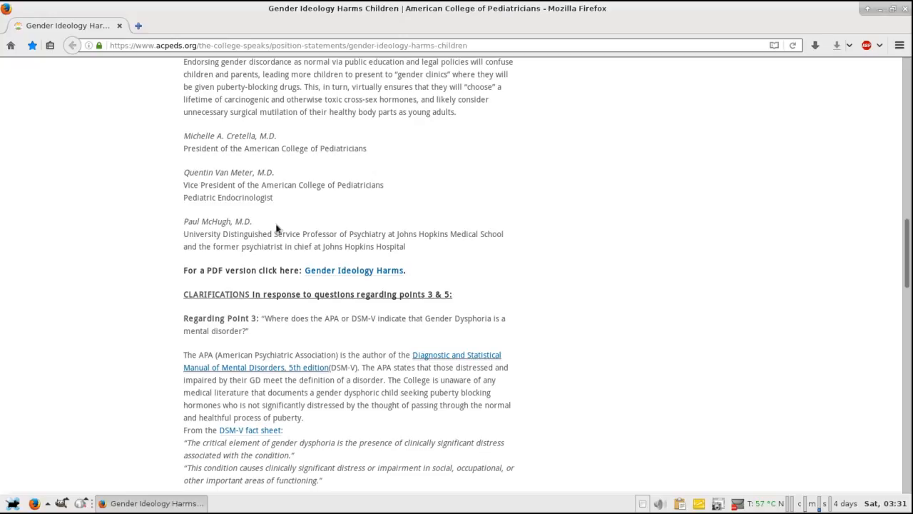
pyautogui.moveTo(369, 223)
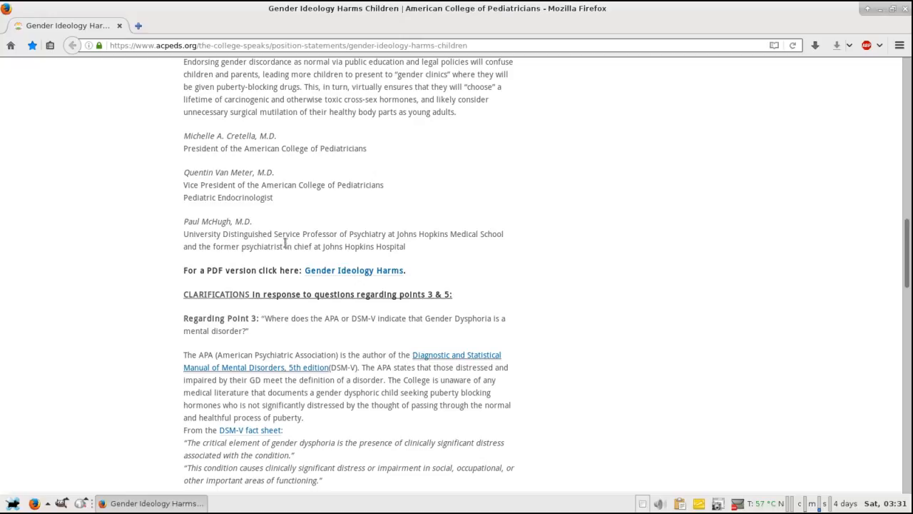
pyautogui.moveTo(366, 247)
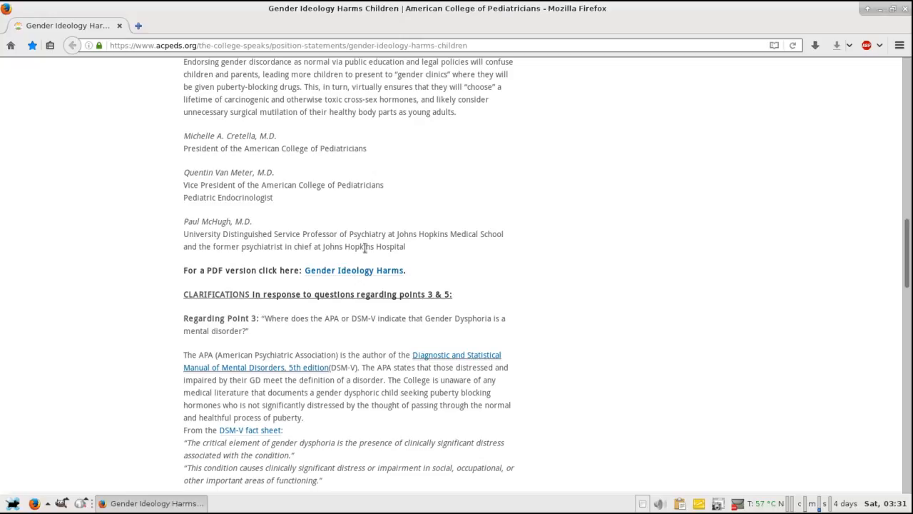
pyautogui.moveTo(381, 248)
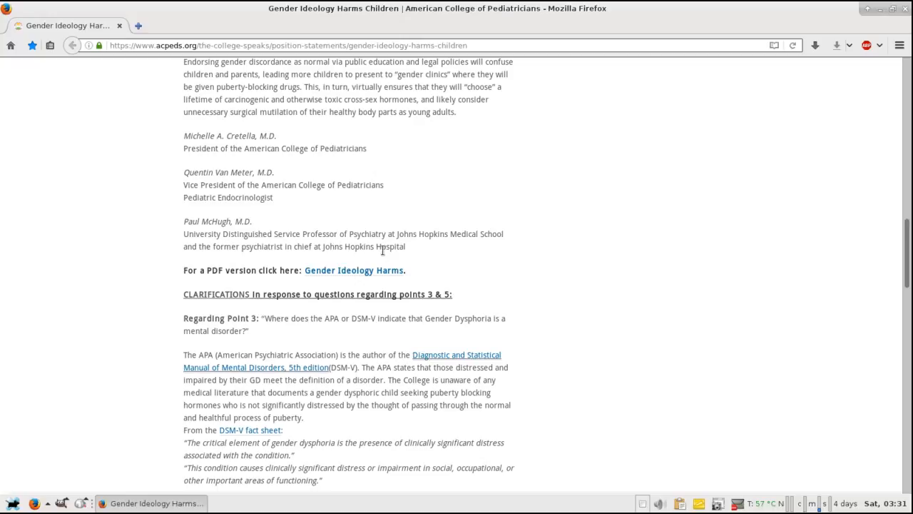
pyautogui.moveTo(471, 246)
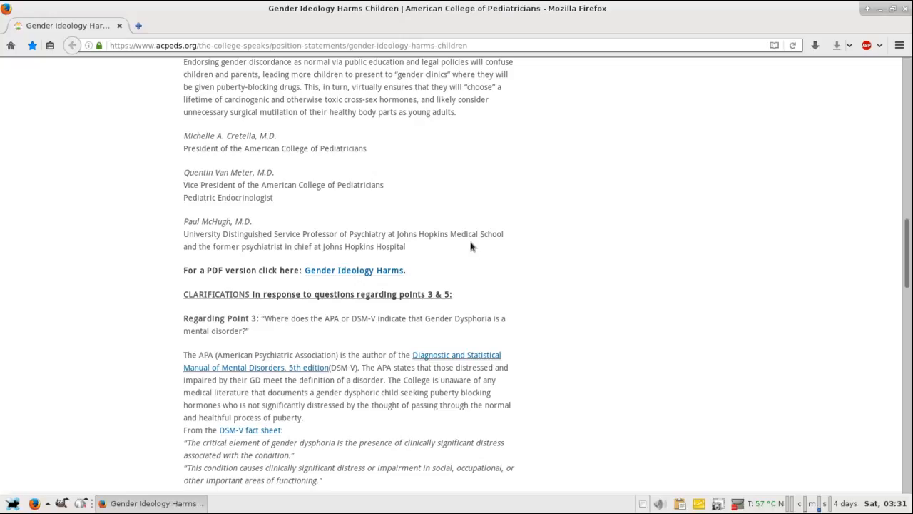
pyautogui.moveTo(473, 256)
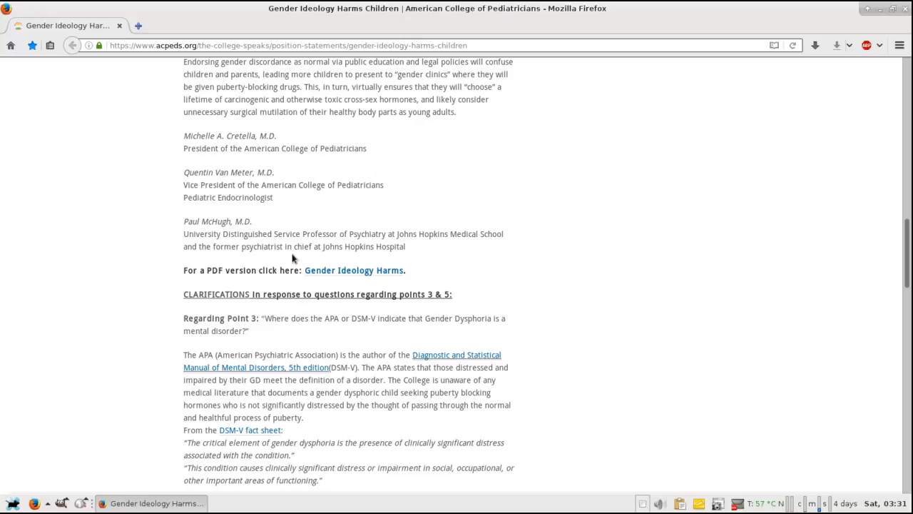
pyautogui.moveTo(291, 258)
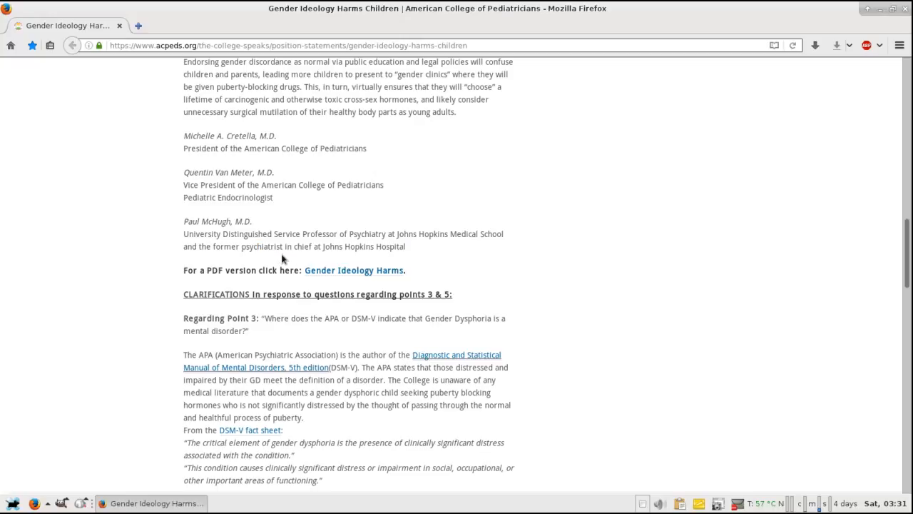
pyautogui.moveTo(477, 259)
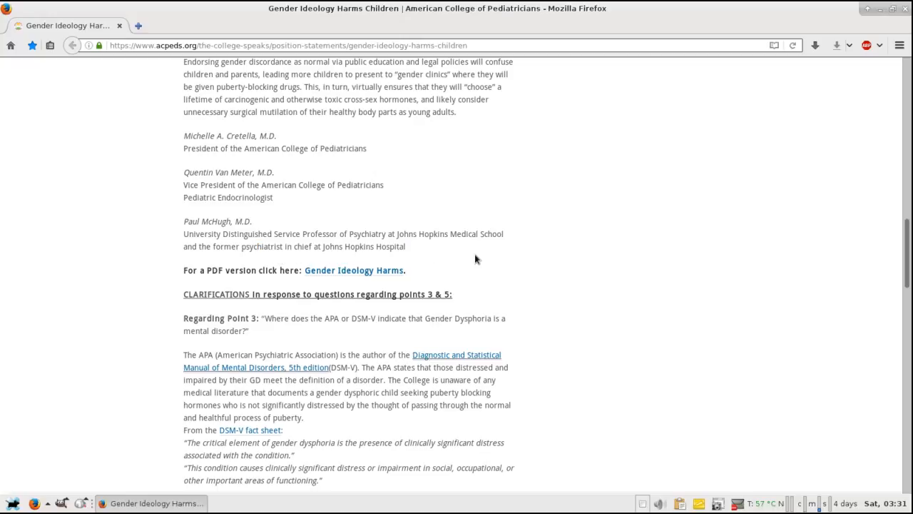
pyautogui.moveTo(400, 178)
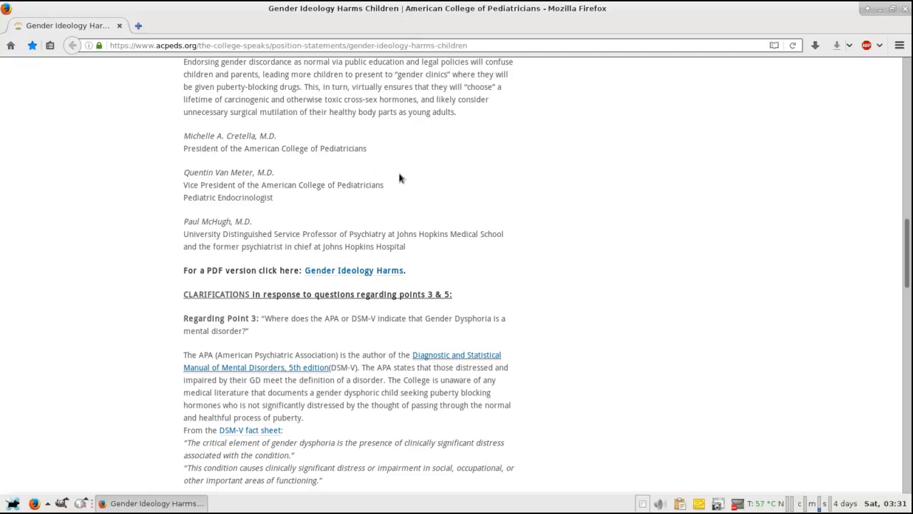
pyautogui.moveTo(478, 254)
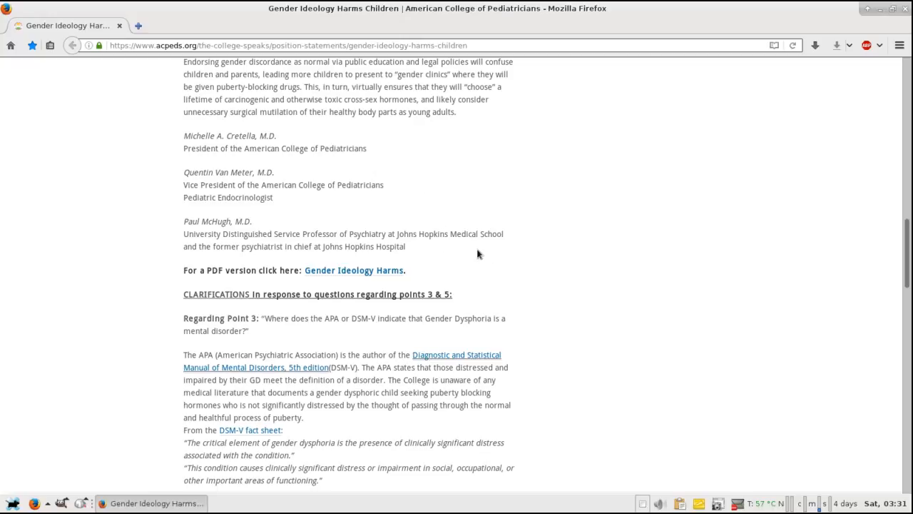
pyautogui.moveTo(489, 247)
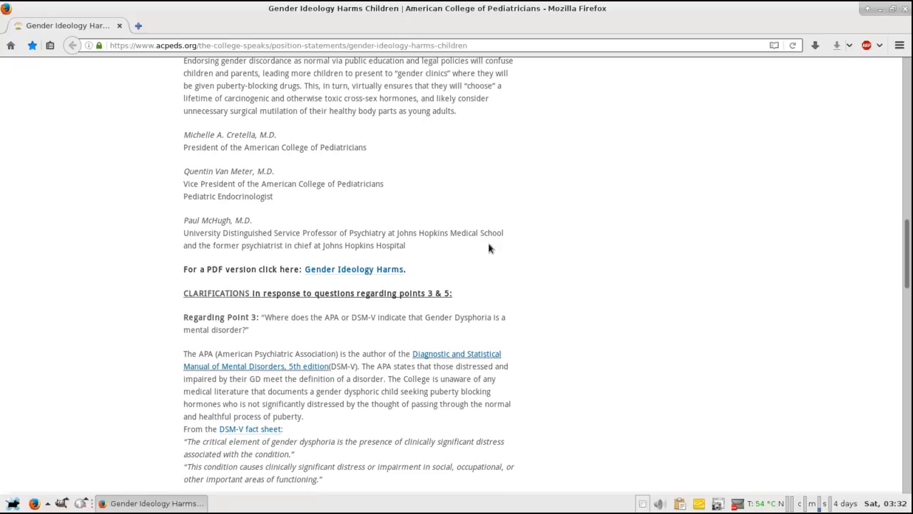
pyautogui.scroll(-3)
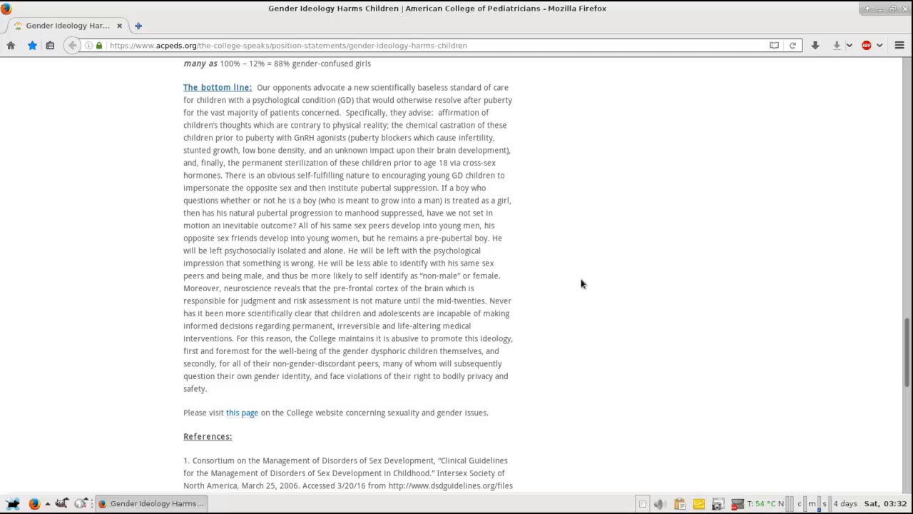
pyautogui.moveTo(659, 238)
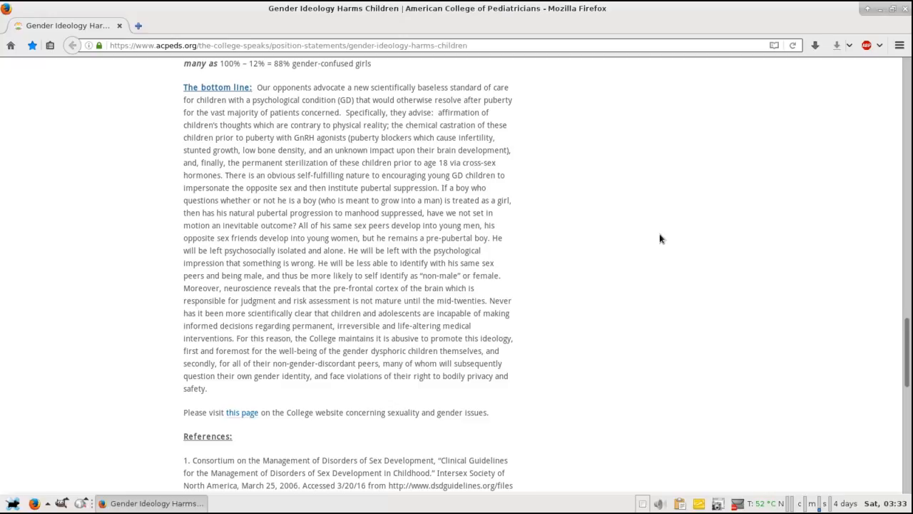
pyautogui.moveTo(574, 242)
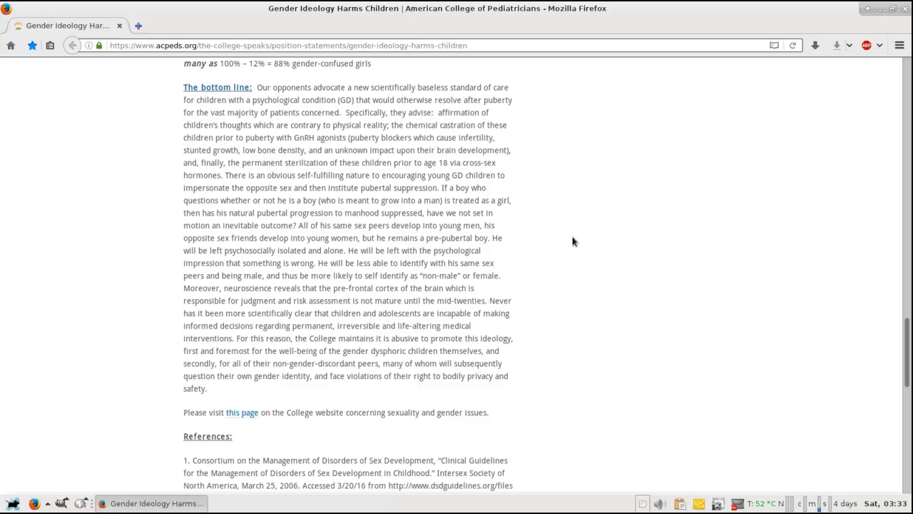
pyautogui.moveTo(527, 120)
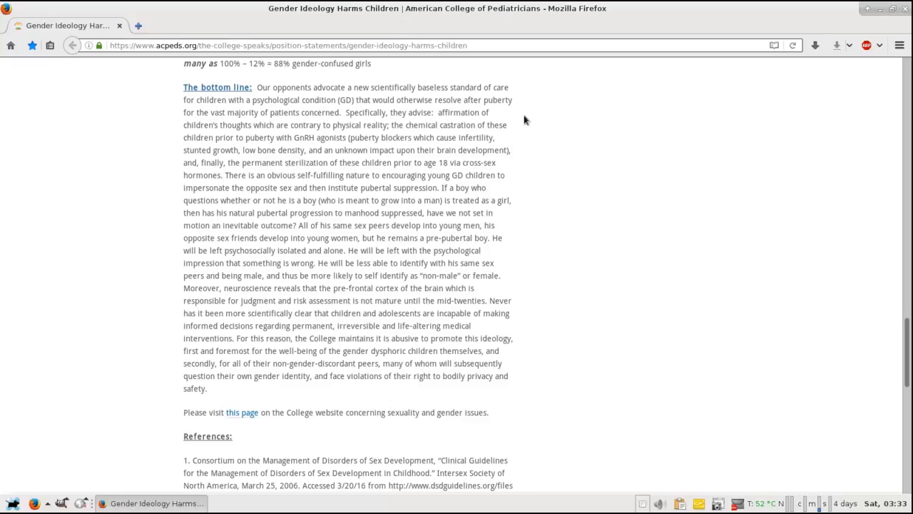
pyautogui.moveTo(531, 119)
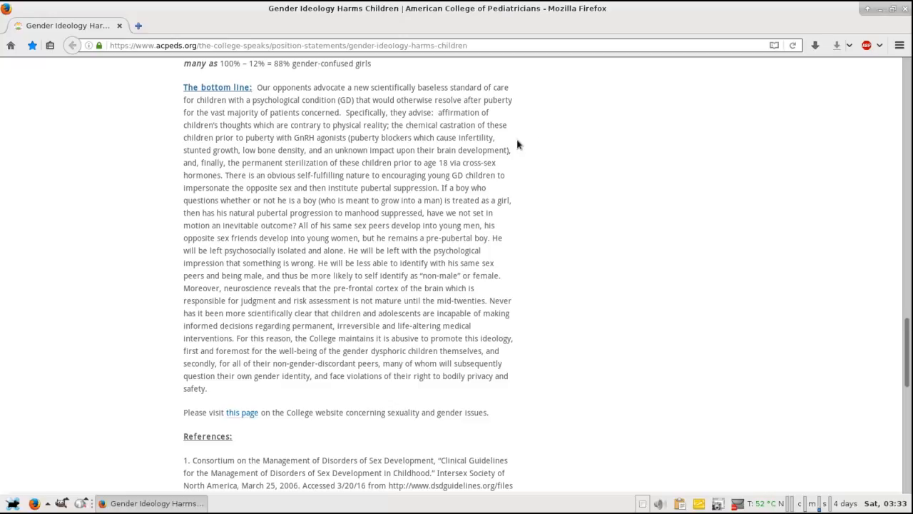
pyautogui.moveTo(523, 140)
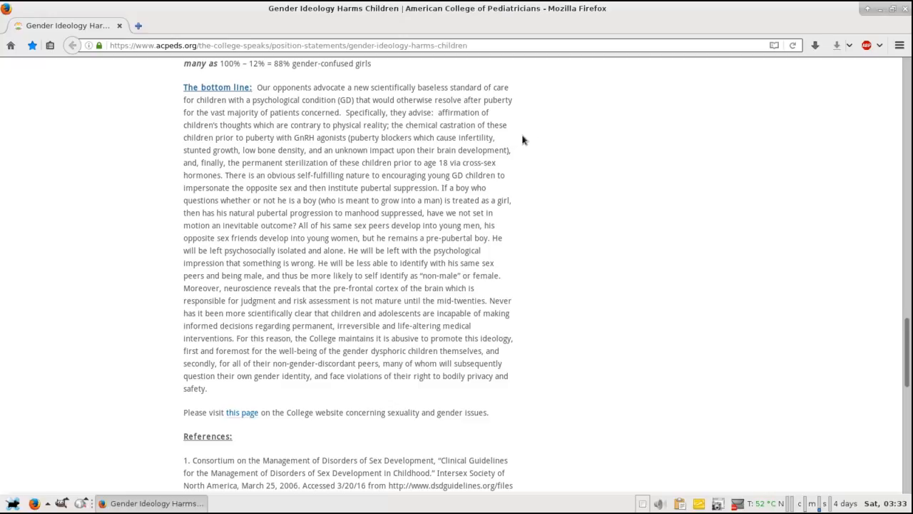
pyautogui.moveTo(527, 149)
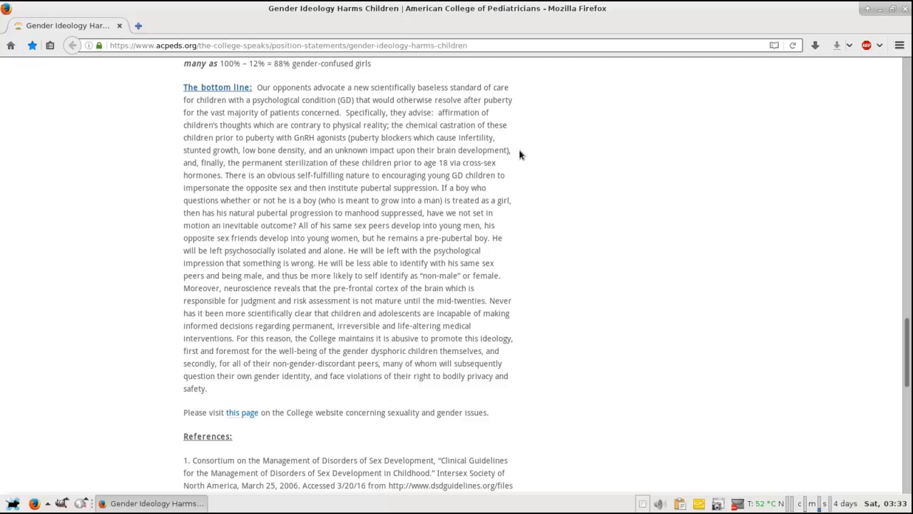
pyautogui.moveTo(514, 150)
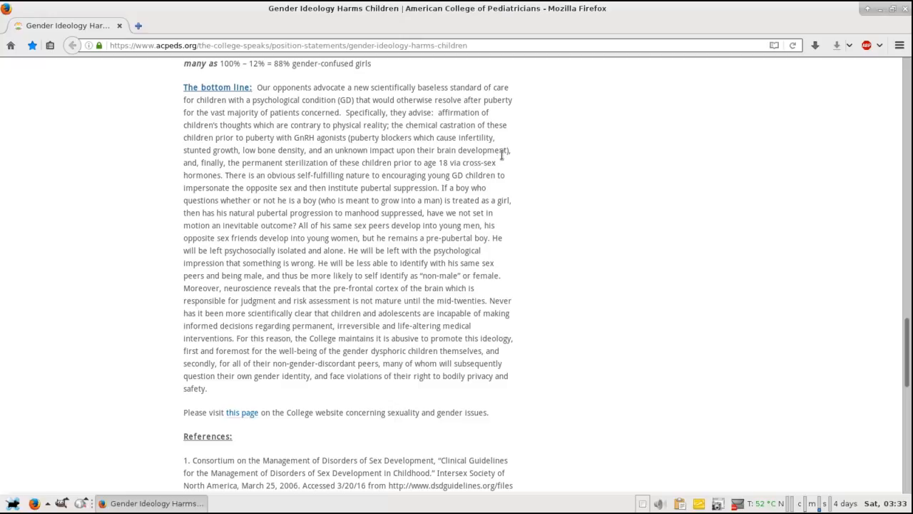
pyautogui.moveTo(513, 158)
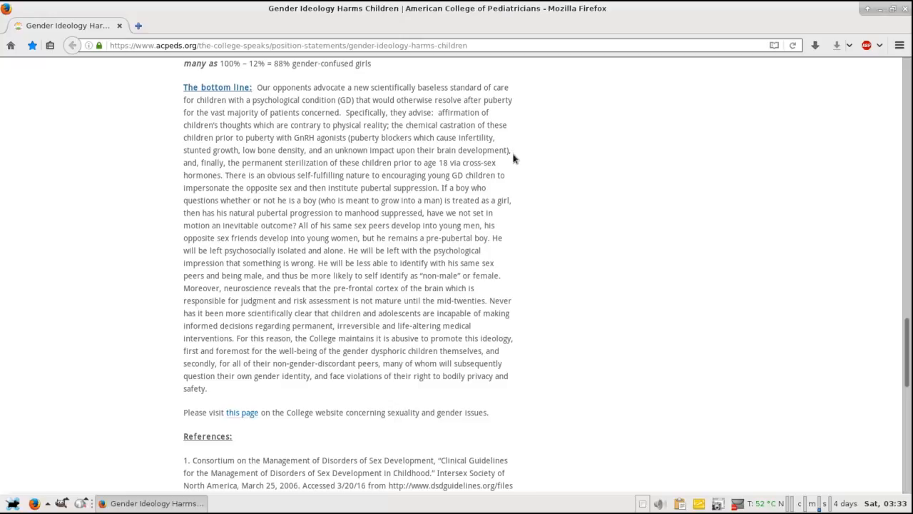
pyautogui.moveTo(506, 175)
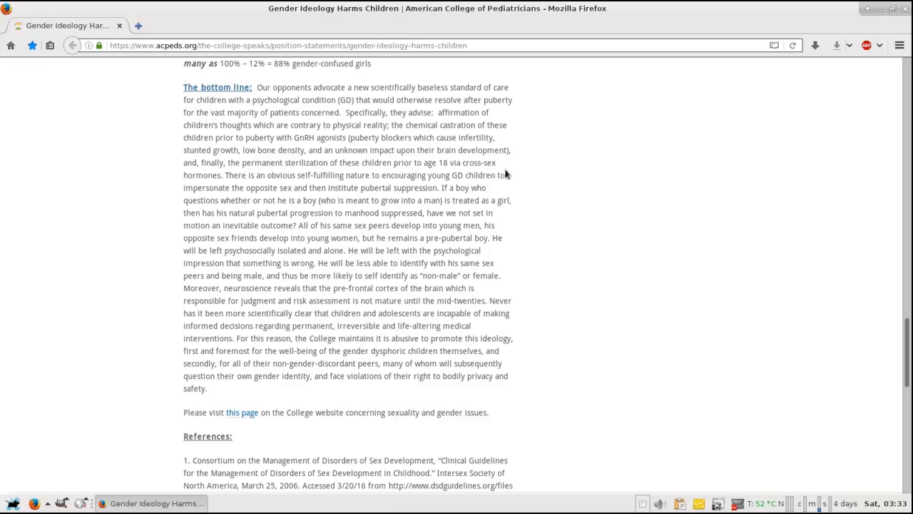
pyautogui.moveTo(485, 162)
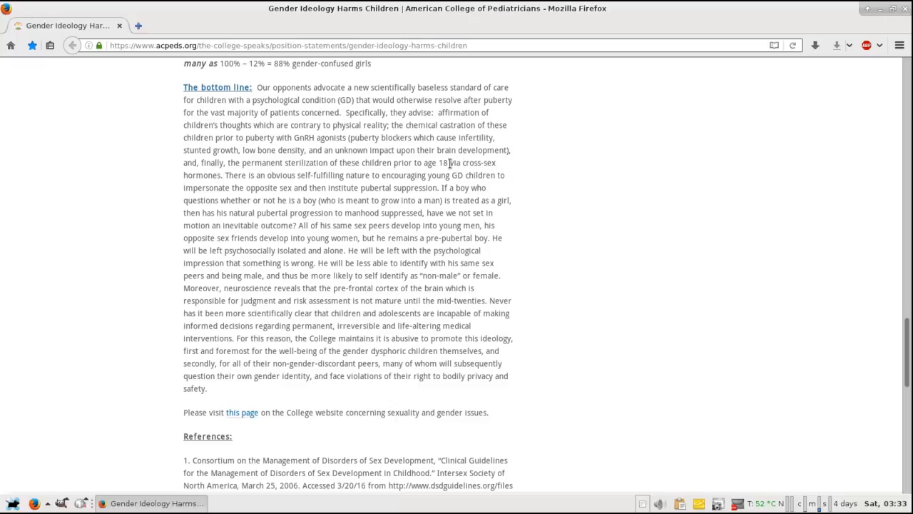
pyautogui.moveTo(430, 162); pyautogui.dragTo(489, 163)
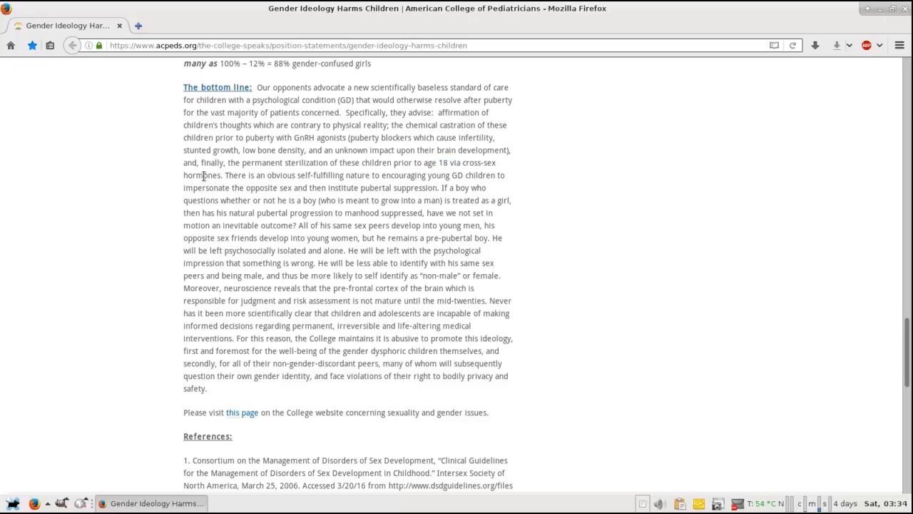
pyautogui.moveTo(217, 188)
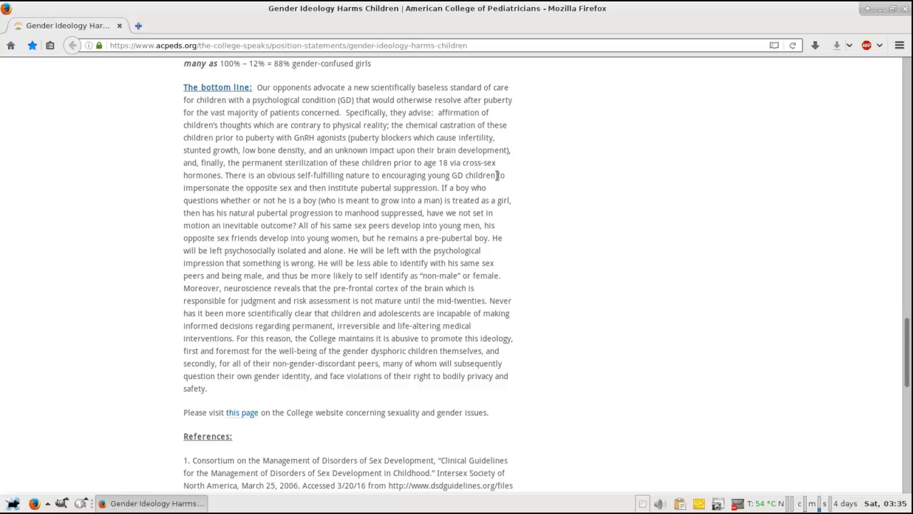
pyautogui.moveTo(510, 177)
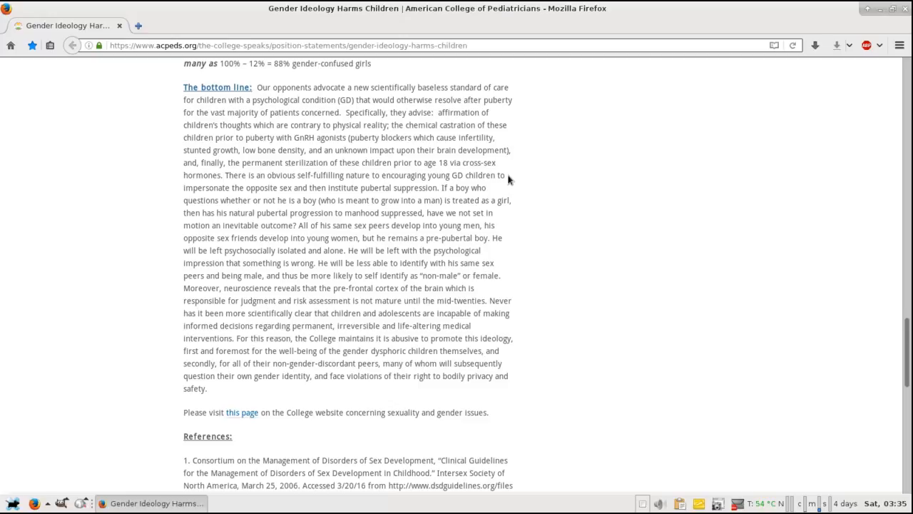
pyautogui.moveTo(509, 191)
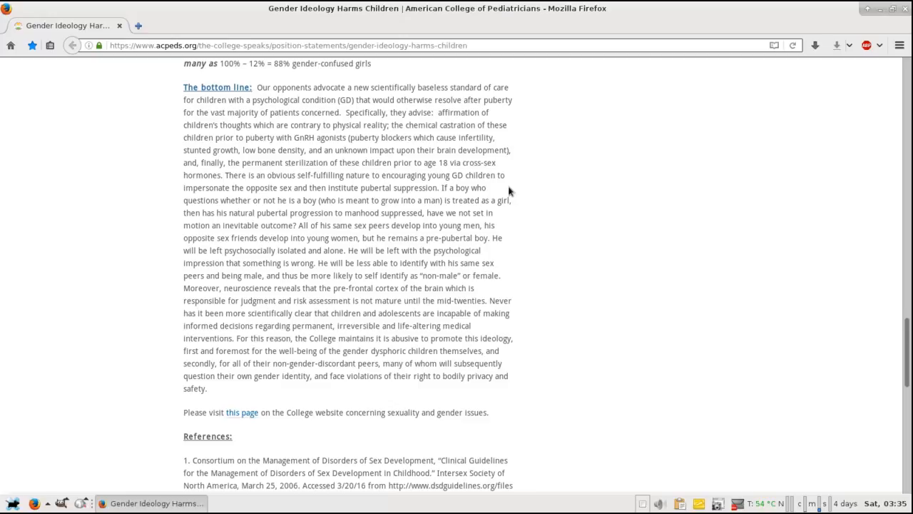
pyautogui.moveTo(506, 192)
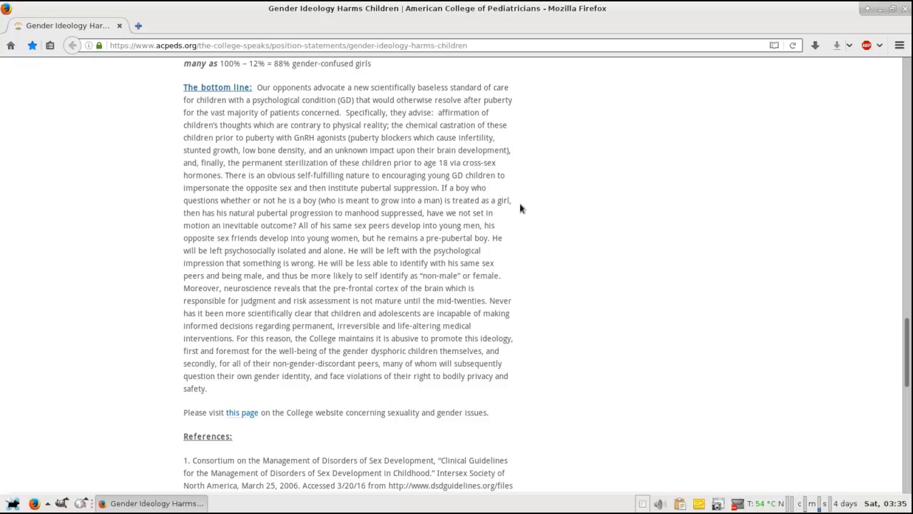
pyautogui.moveTo(515, 212)
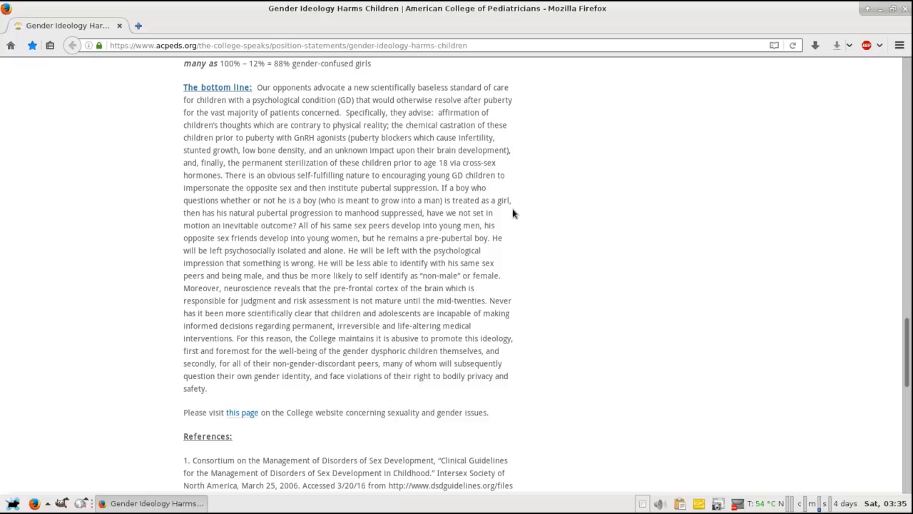
pyautogui.moveTo(502, 215)
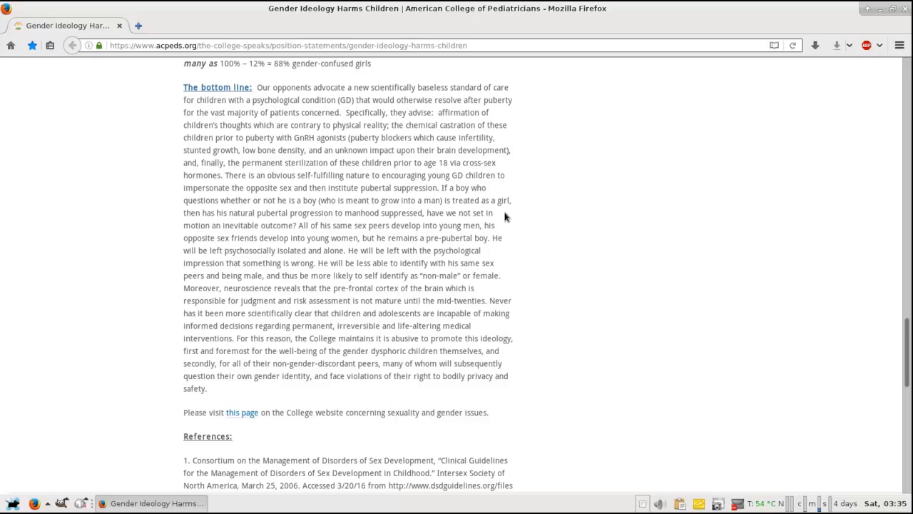
pyautogui.moveTo(490, 213)
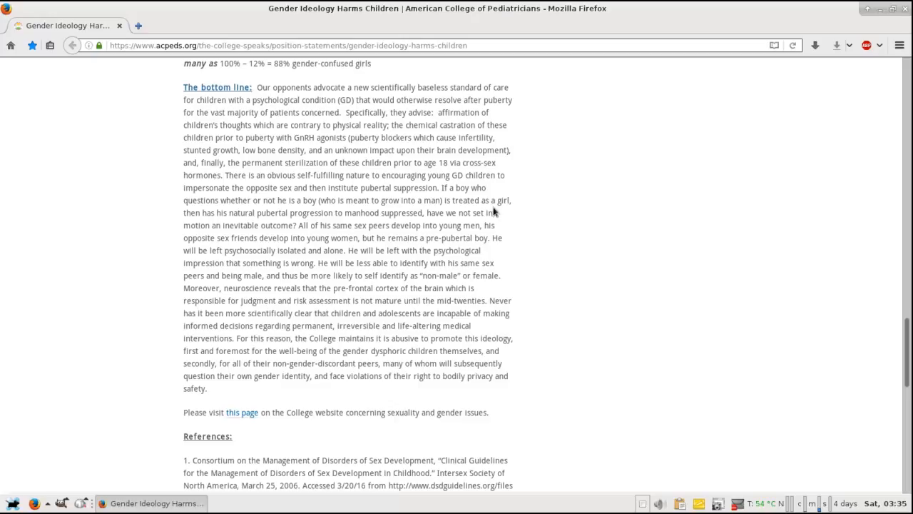
pyautogui.moveTo(497, 220)
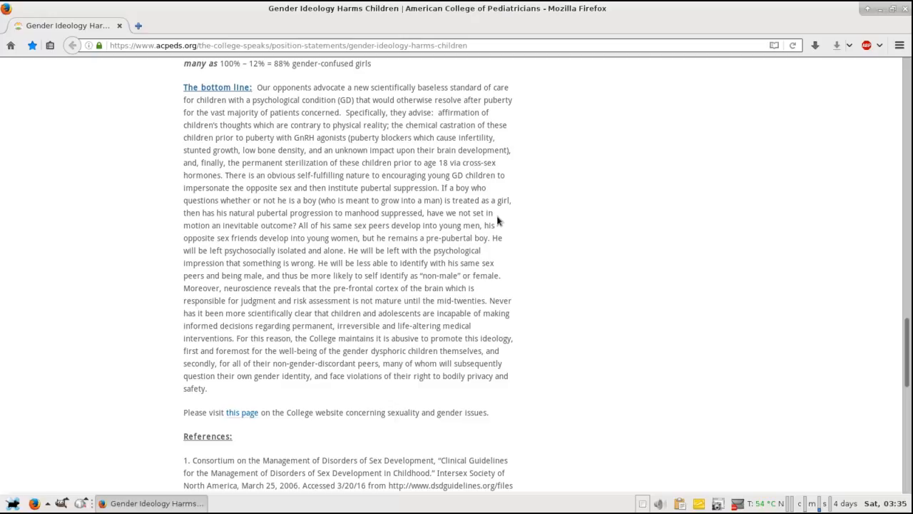
pyautogui.moveTo(491, 202)
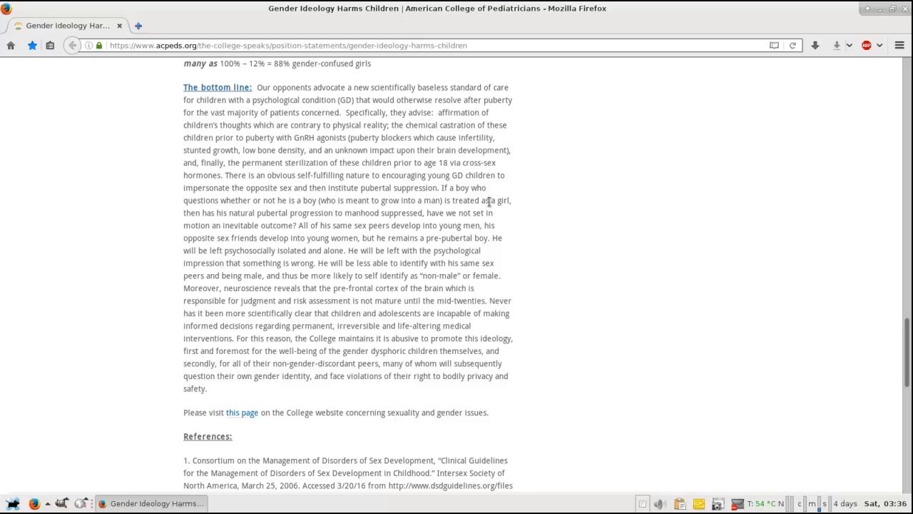
pyautogui.moveTo(648, 134)
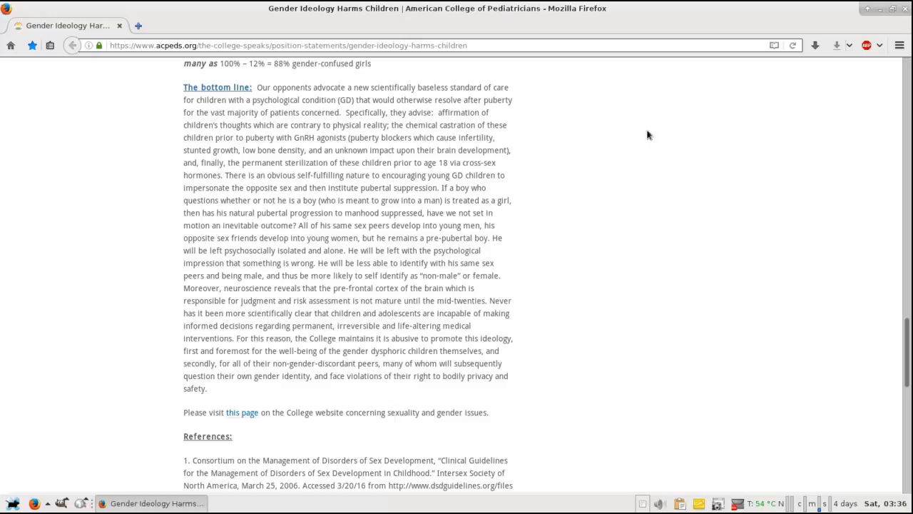
pyautogui.moveTo(512, 217)
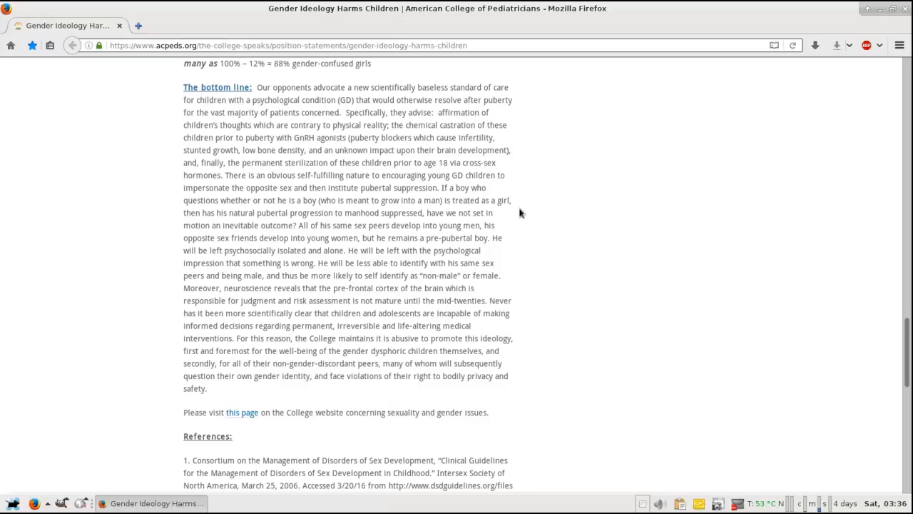
pyautogui.moveTo(518, 205)
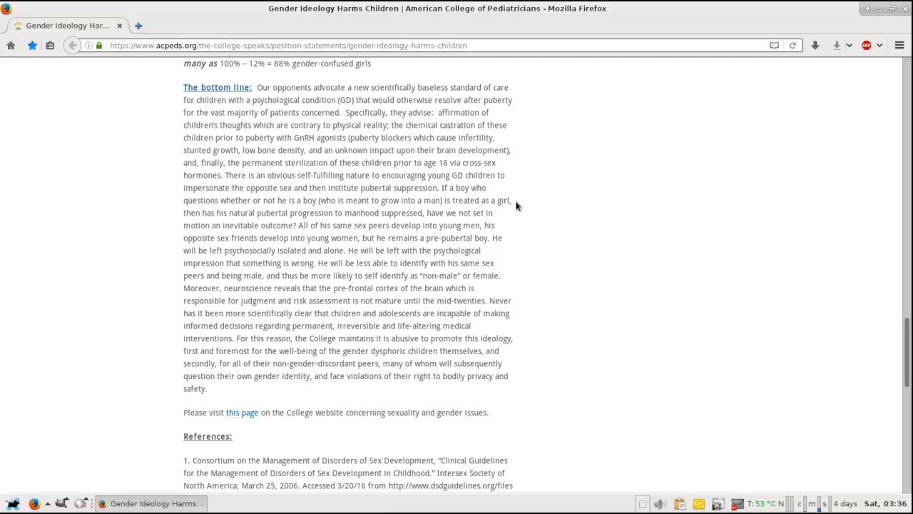
pyautogui.moveTo(519, 213)
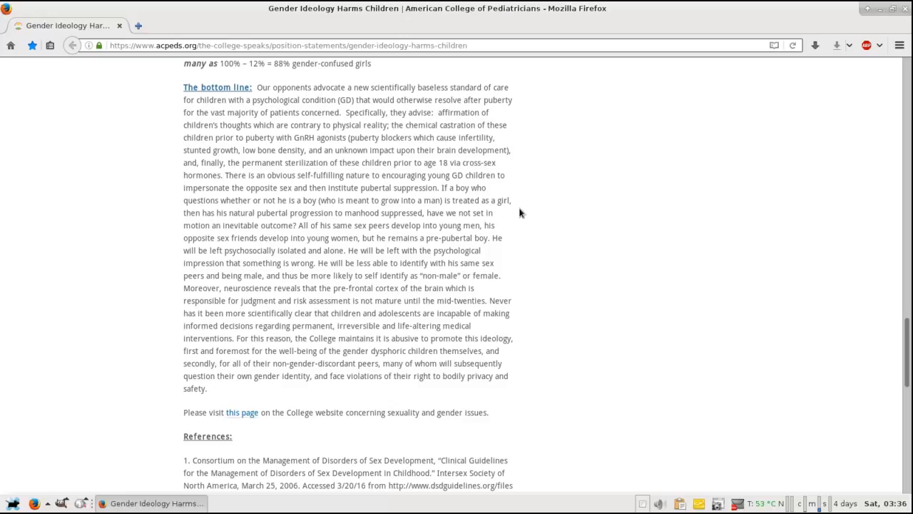
pyautogui.moveTo(524, 194)
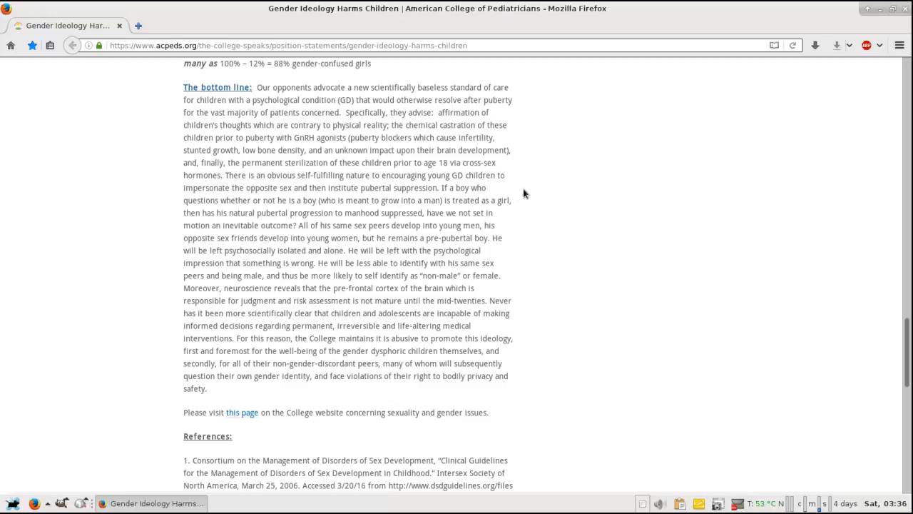
pyautogui.moveTo(518, 187)
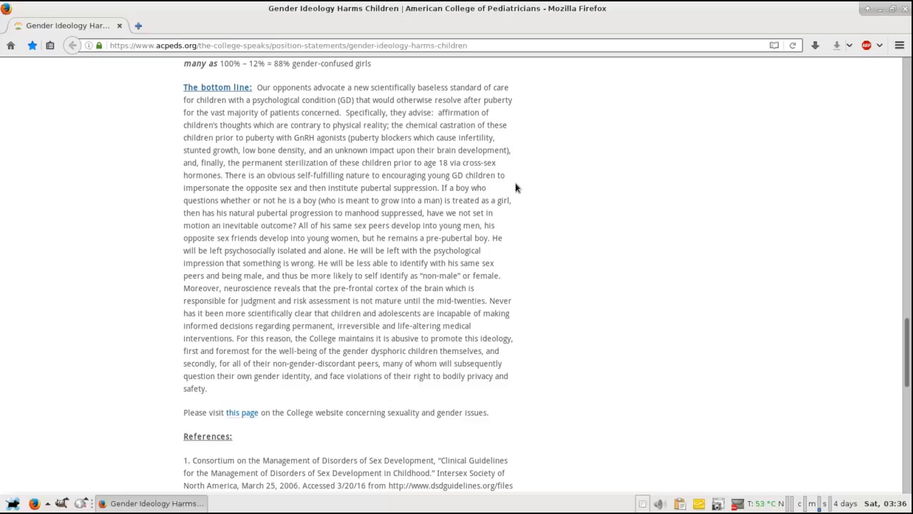
pyautogui.moveTo(523, 217)
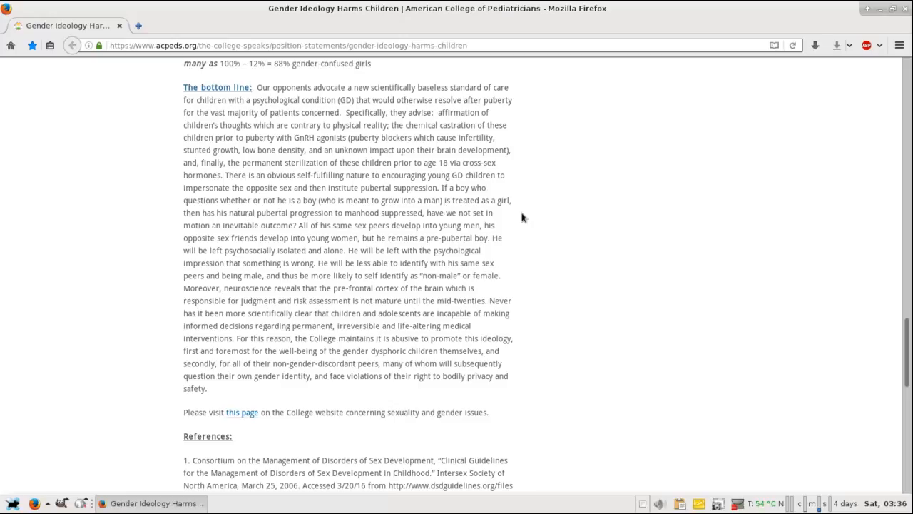
pyautogui.moveTo(197, 214)
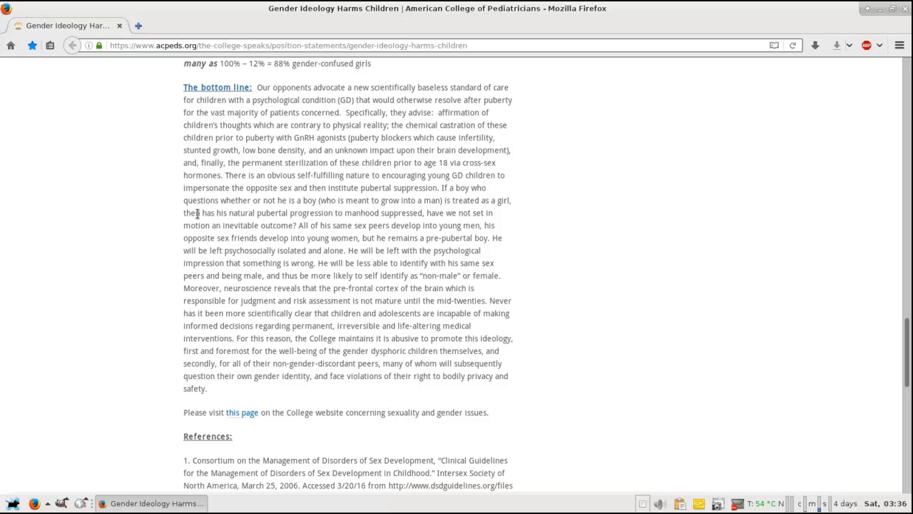
pyautogui.moveTo(286, 239)
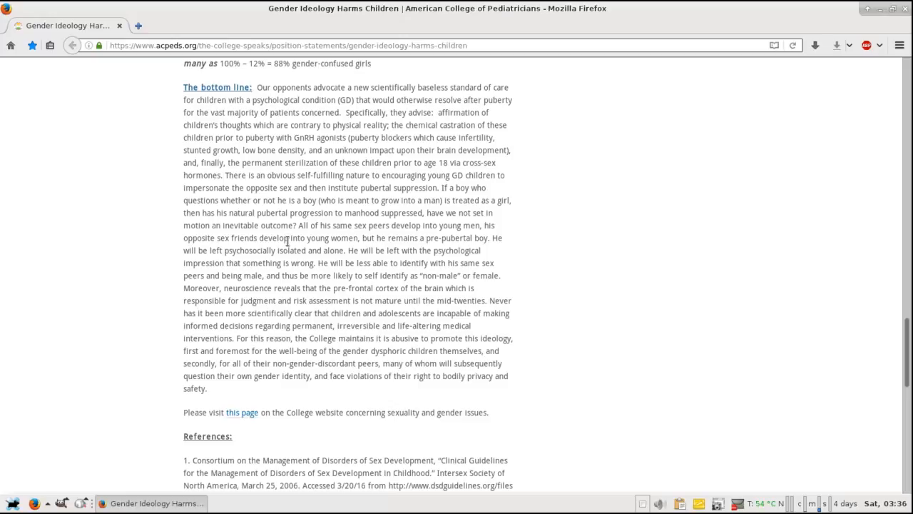
pyautogui.moveTo(289, 242)
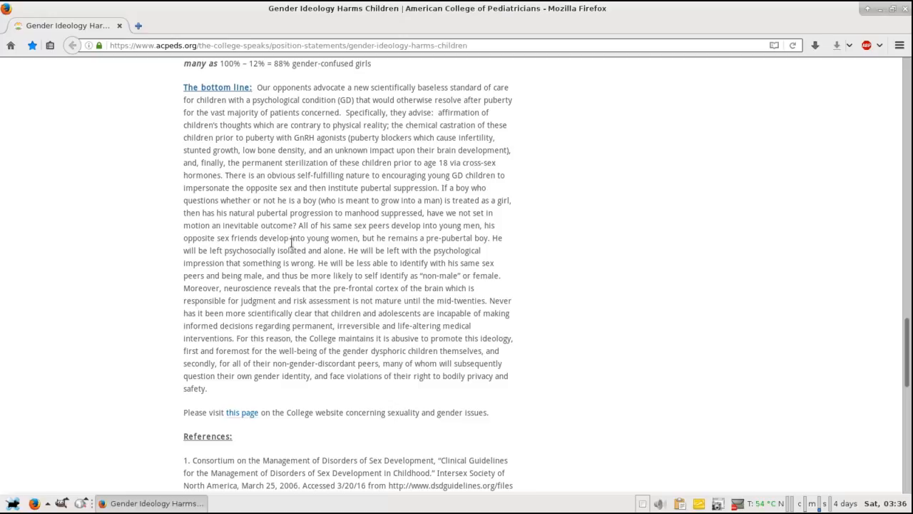
pyautogui.moveTo(546, 220)
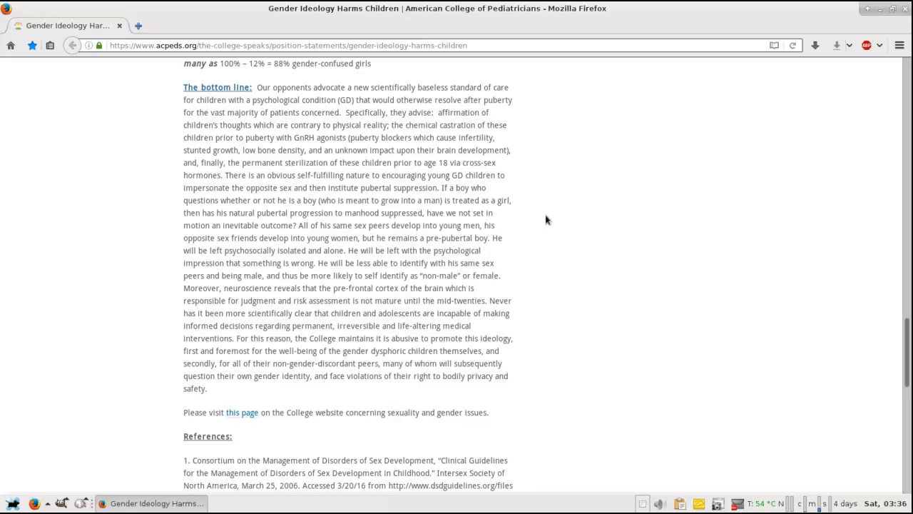
pyautogui.moveTo(502, 235)
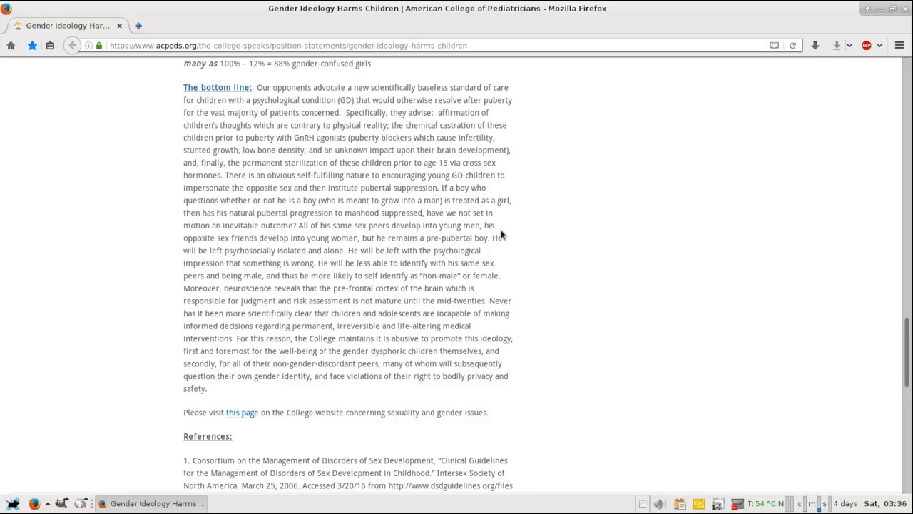
pyautogui.moveTo(511, 232)
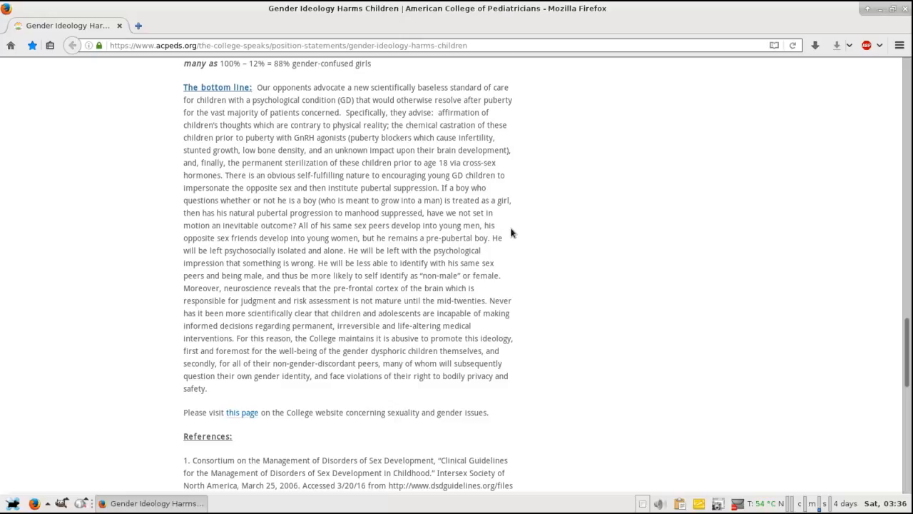
pyautogui.moveTo(514, 240)
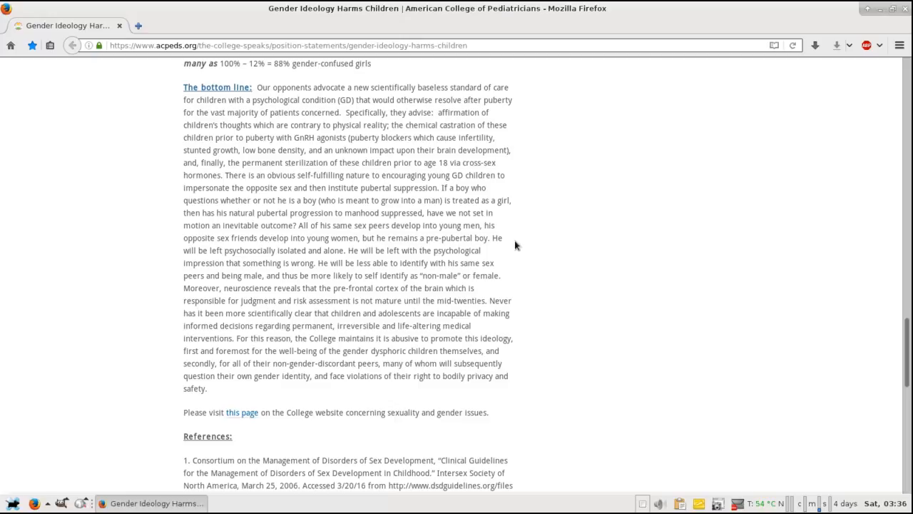
pyautogui.moveTo(503, 255)
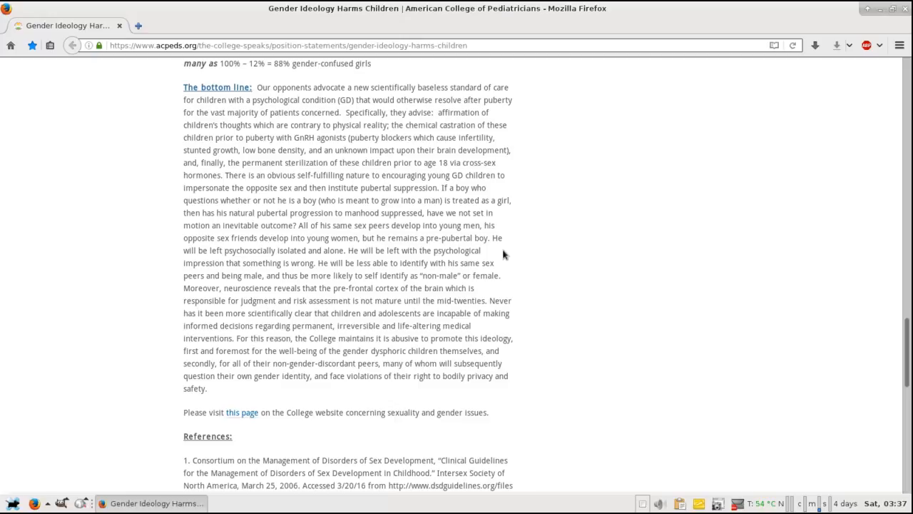
pyautogui.moveTo(507, 249)
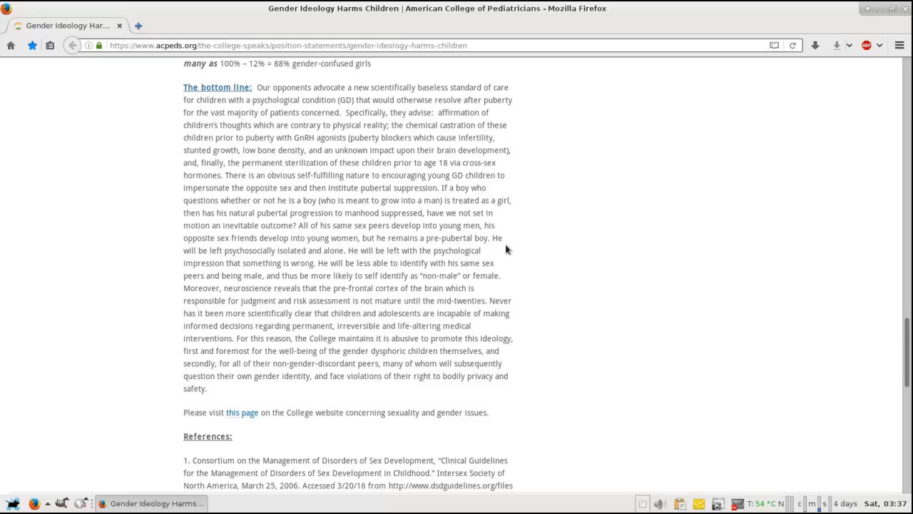
pyautogui.moveTo(503, 256)
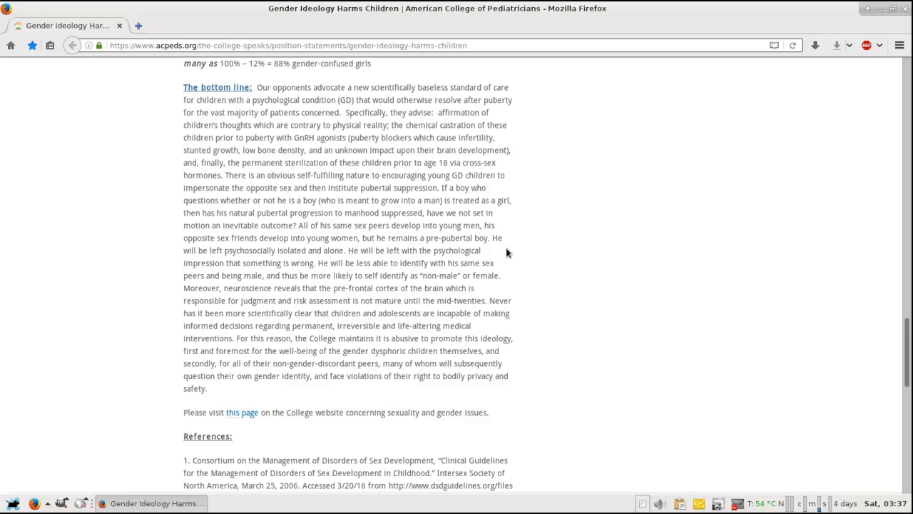
pyautogui.moveTo(509, 256)
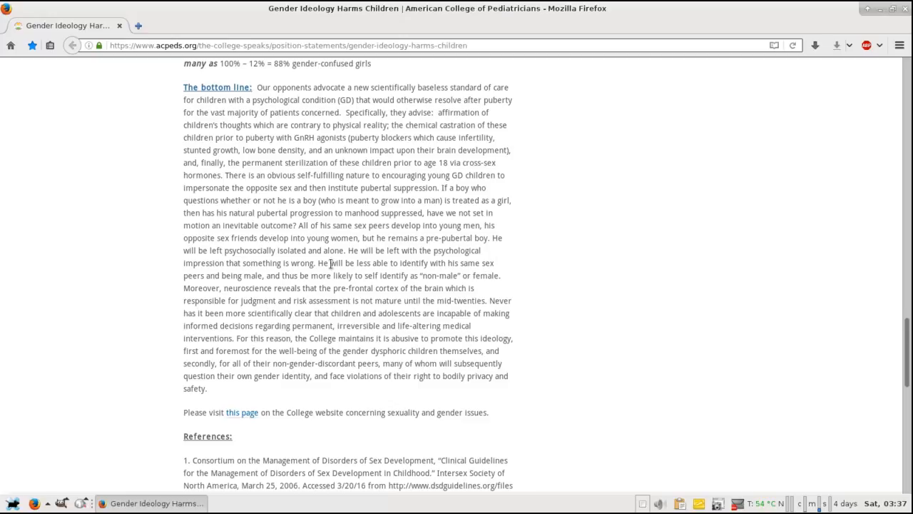
pyautogui.moveTo(525, 260)
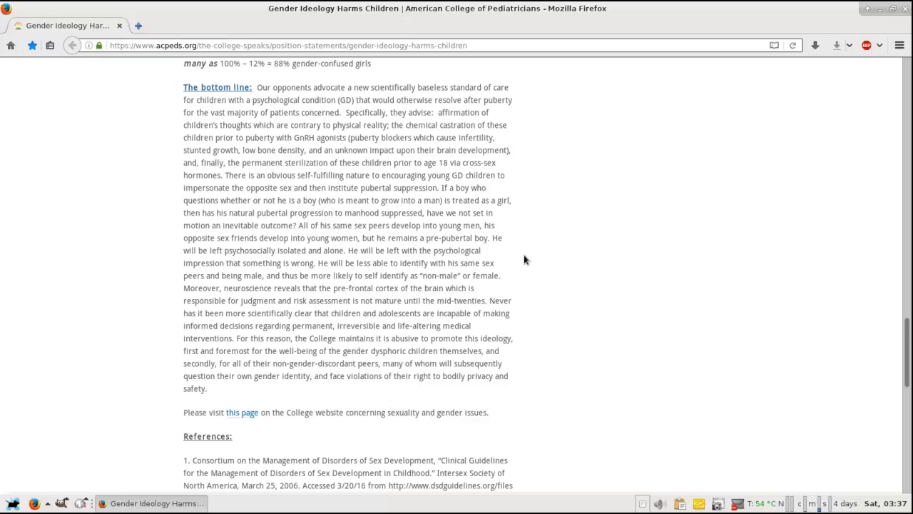
pyautogui.moveTo(524, 263)
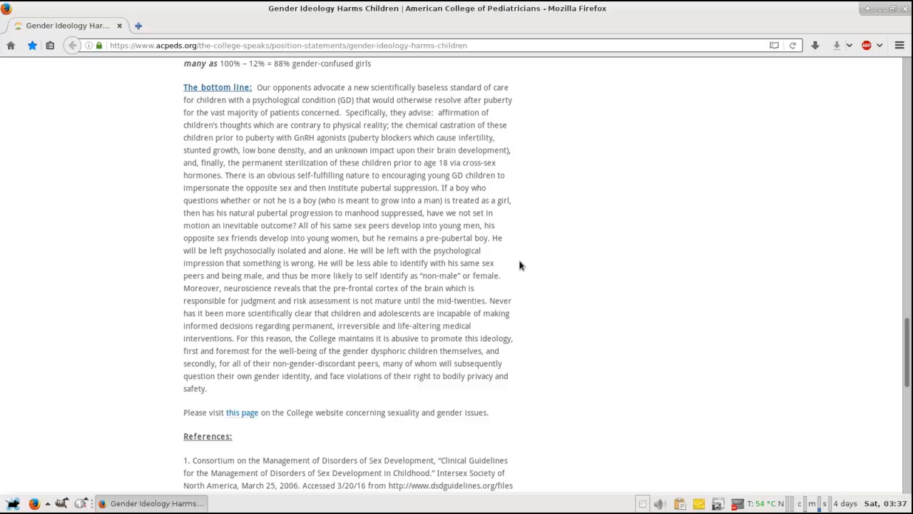
pyautogui.moveTo(512, 279)
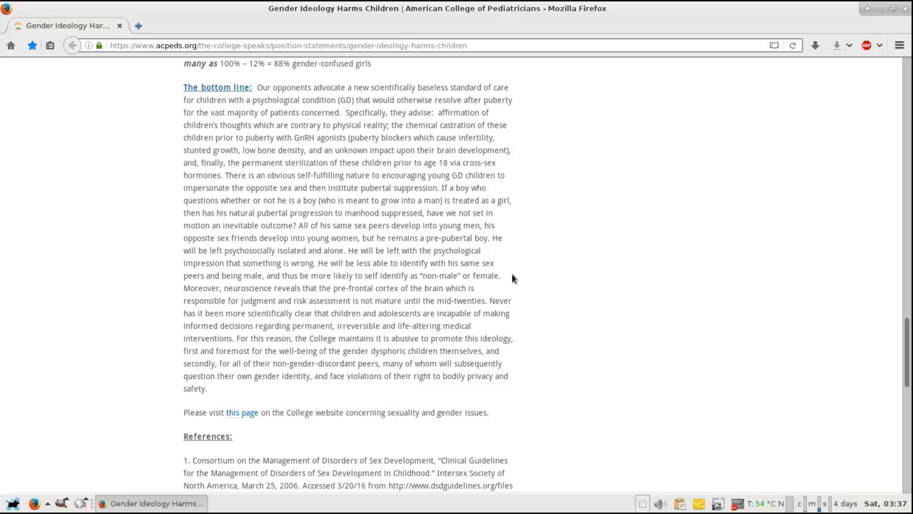
pyautogui.moveTo(509, 285)
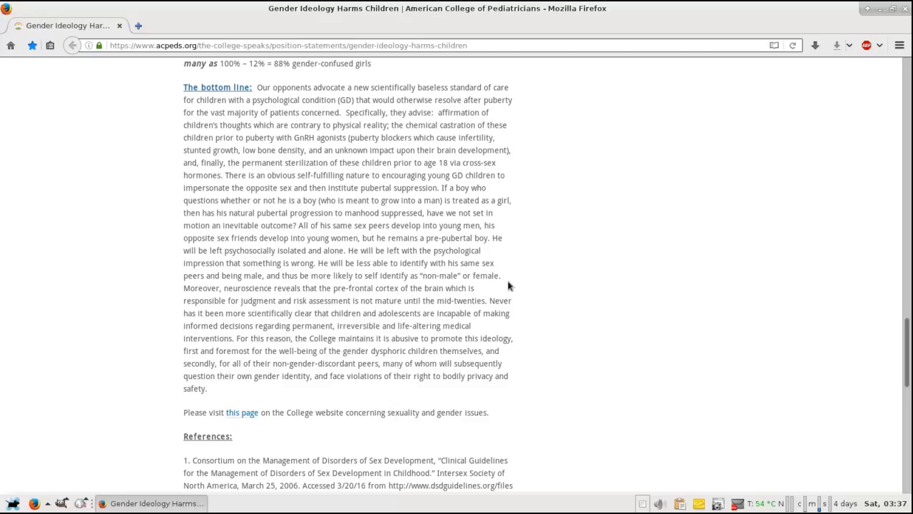
pyautogui.moveTo(513, 285)
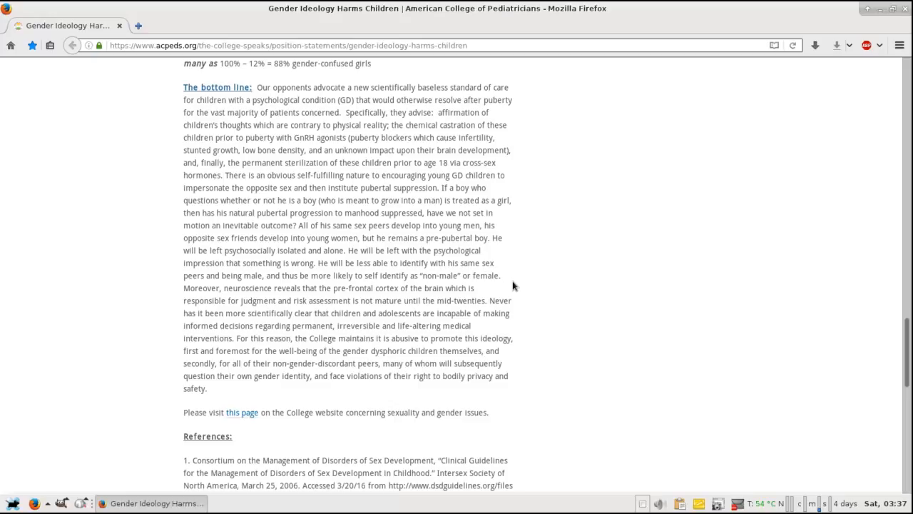
pyautogui.moveTo(508, 284)
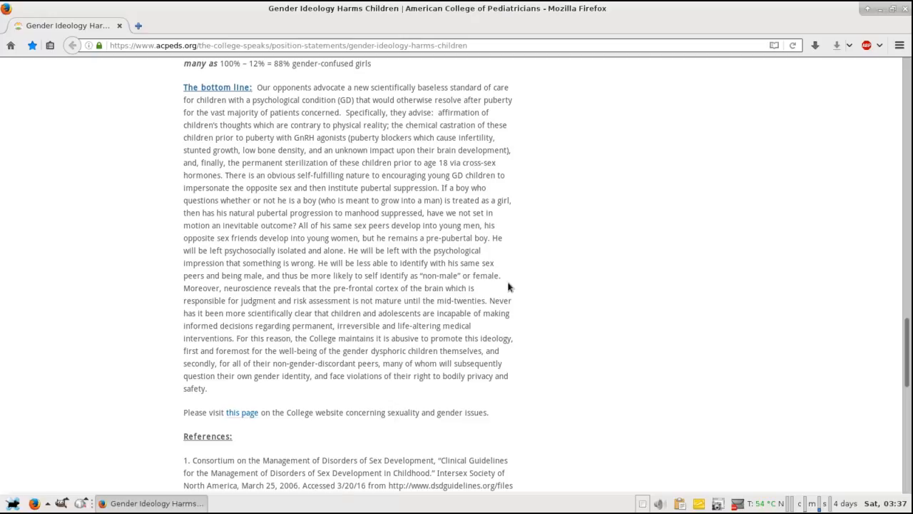
pyautogui.moveTo(510, 289)
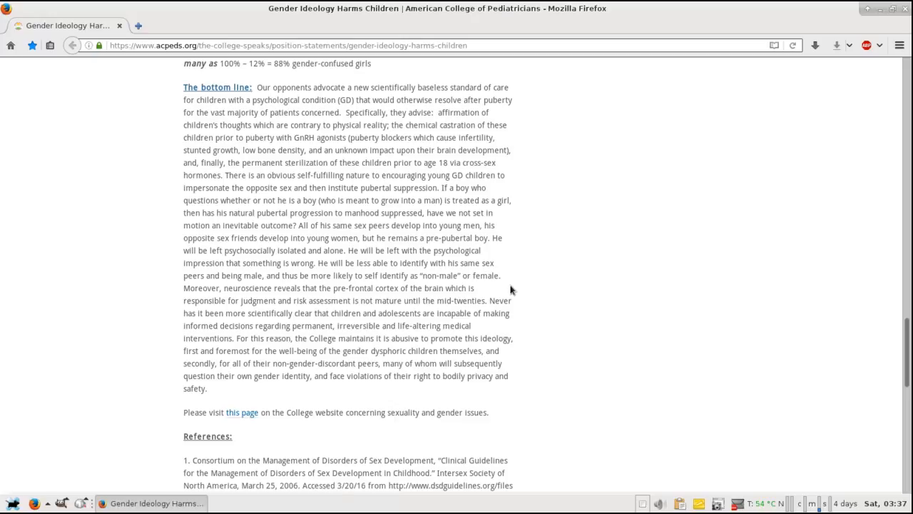
pyautogui.moveTo(510, 293)
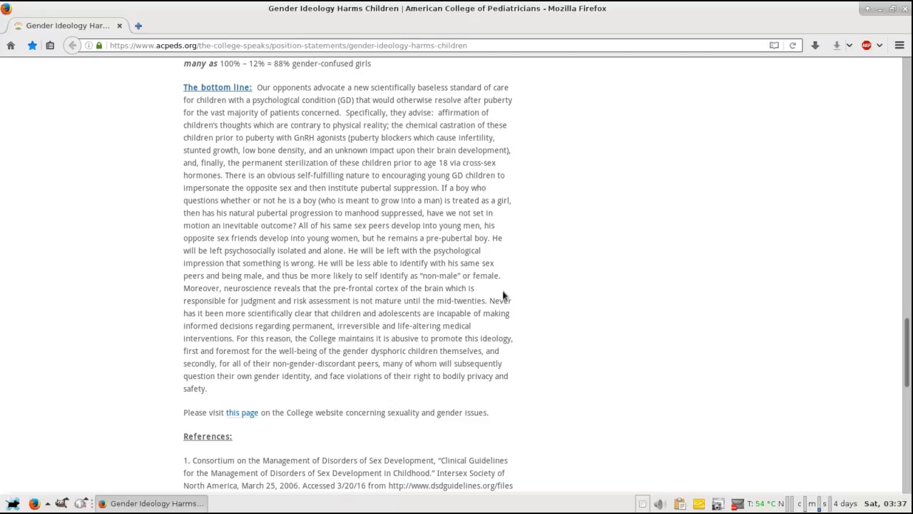
pyautogui.moveTo(496, 289)
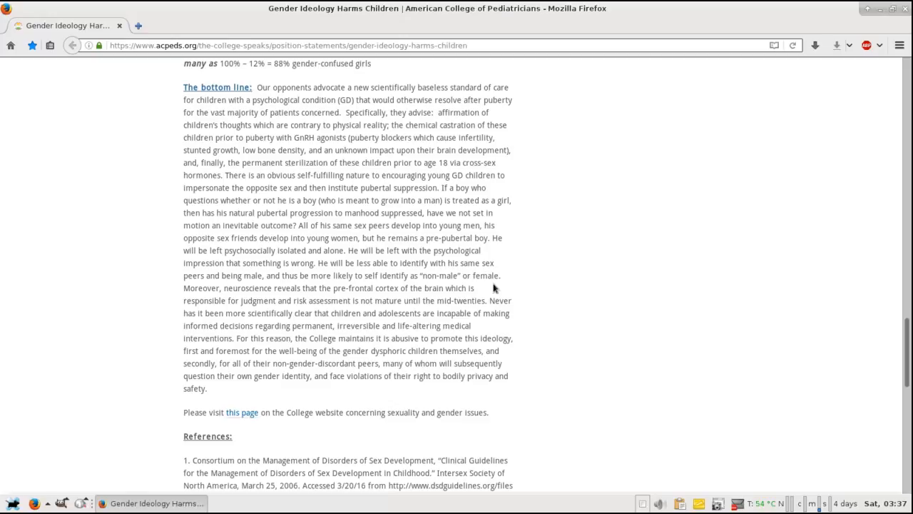
pyautogui.moveTo(536, 270)
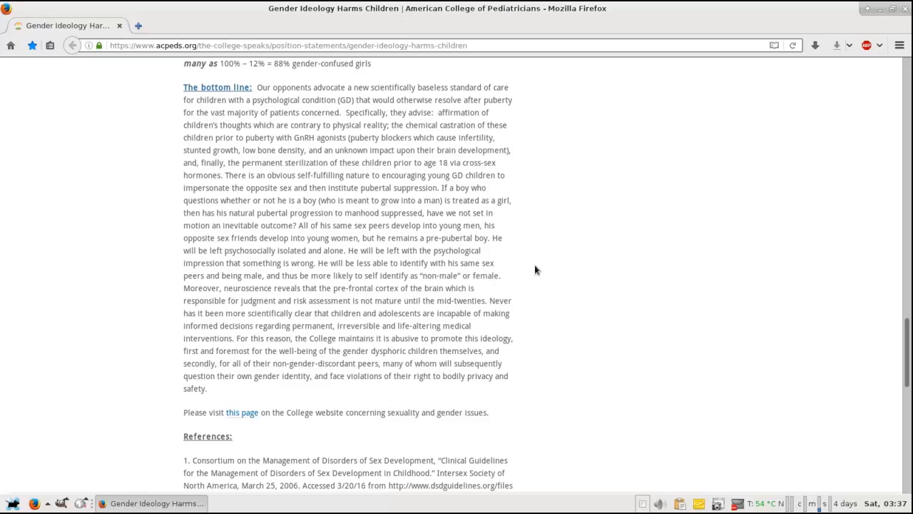
pyautogui.moveTo(523, 308)
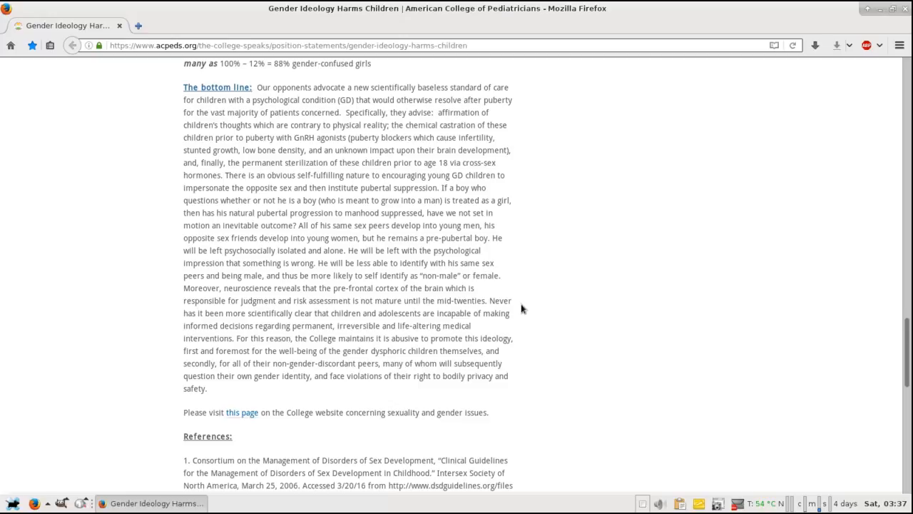
pyautogui.moveTo(519, 310)
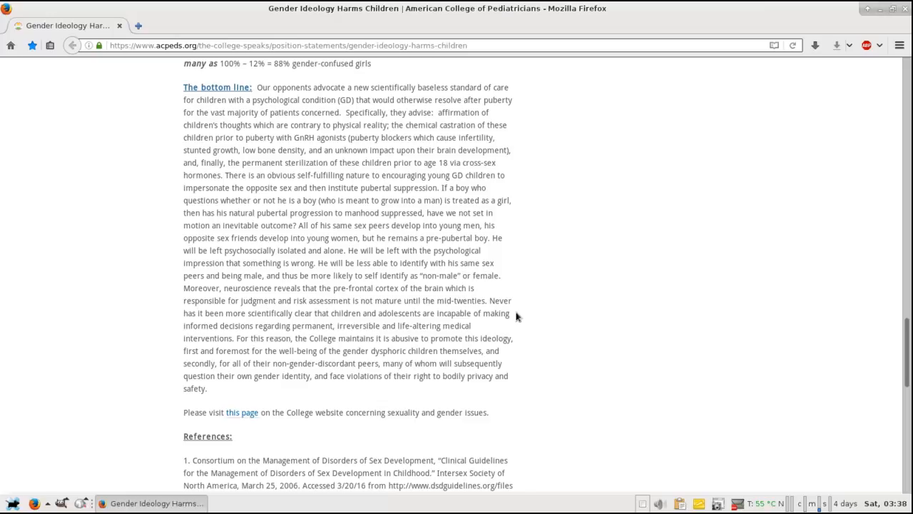
pyautogui.moveTo(420, 339)
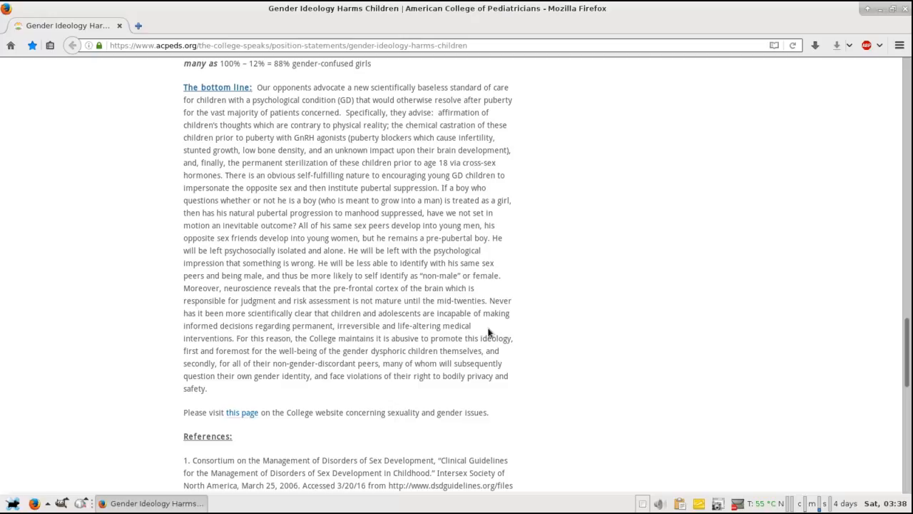
pyautogui.moveTo(477, 334)
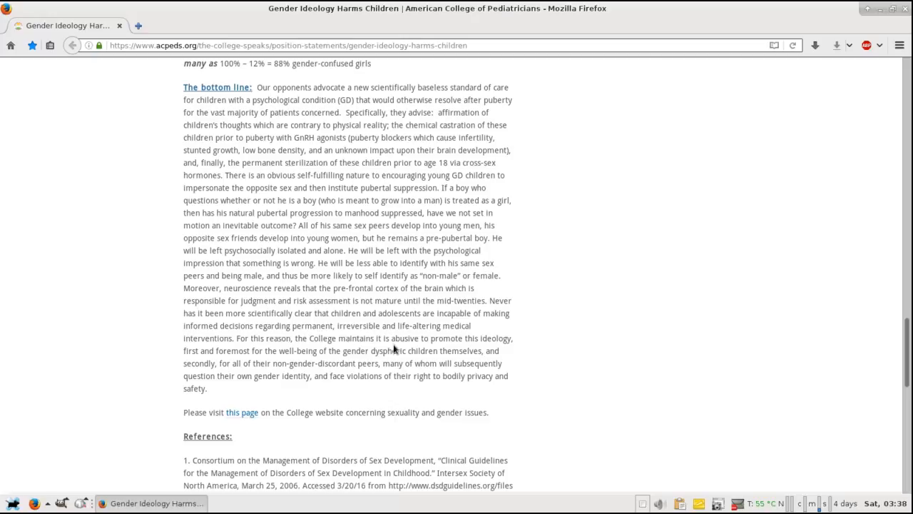
pyautogui.moveTo(487, 337)
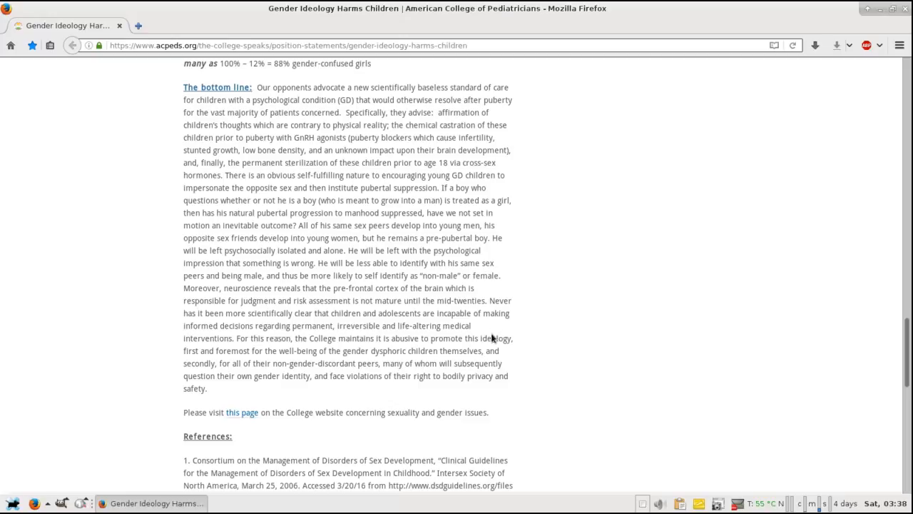
pyautogui.moveTo(497, 350)
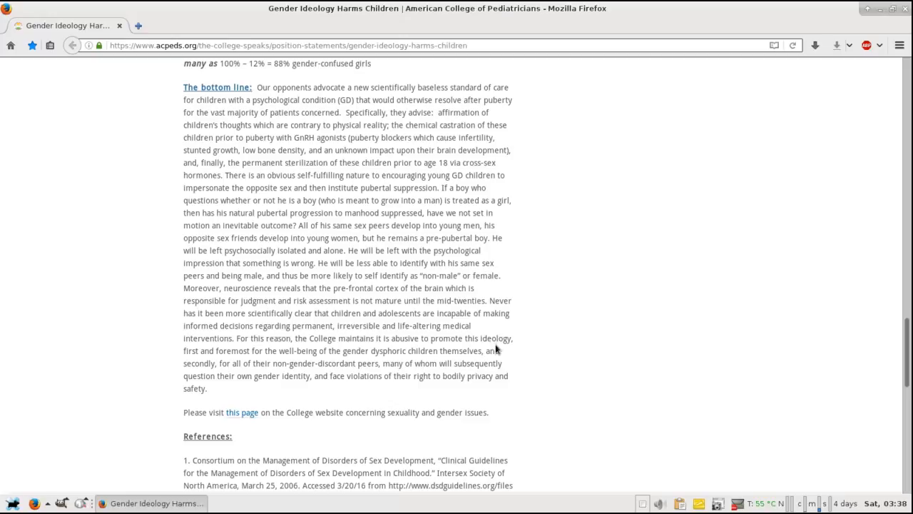
pyautogui.moveTo(523, 303)
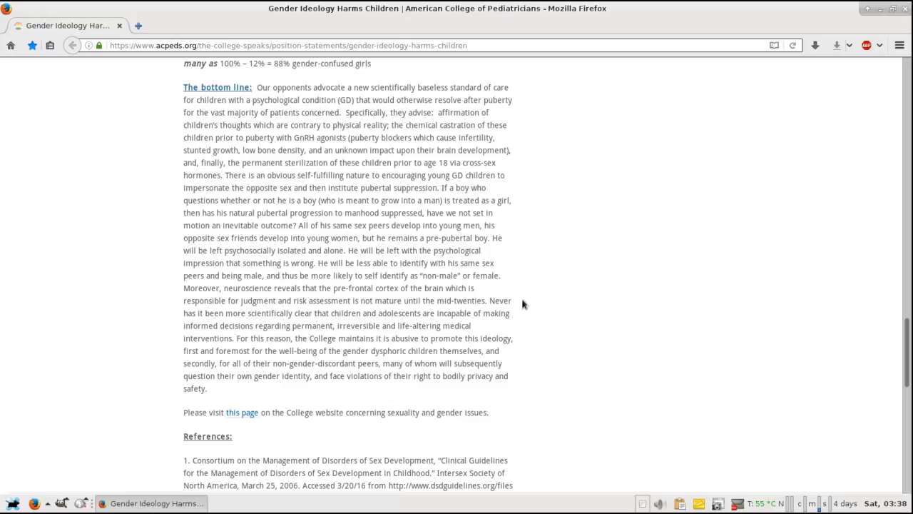
pyautogui.moveTo(506, 355)
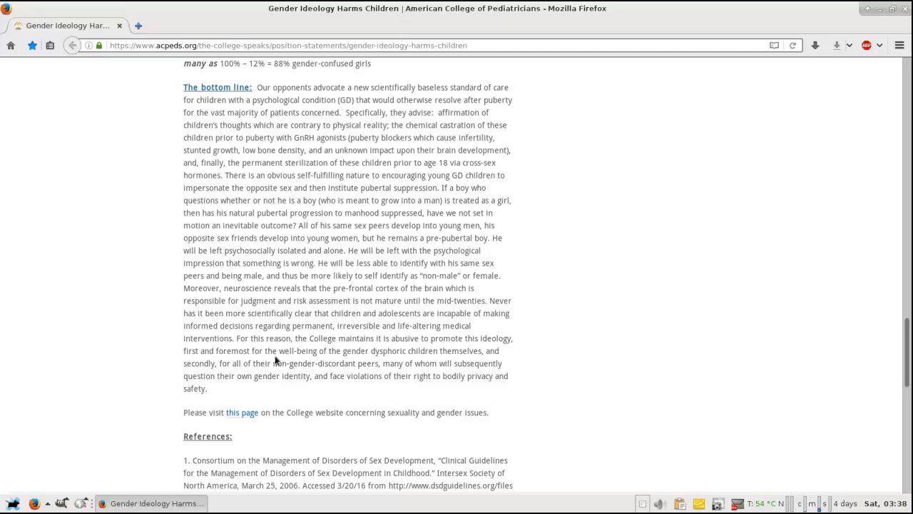
pyautogui.moveTo(524, 345)
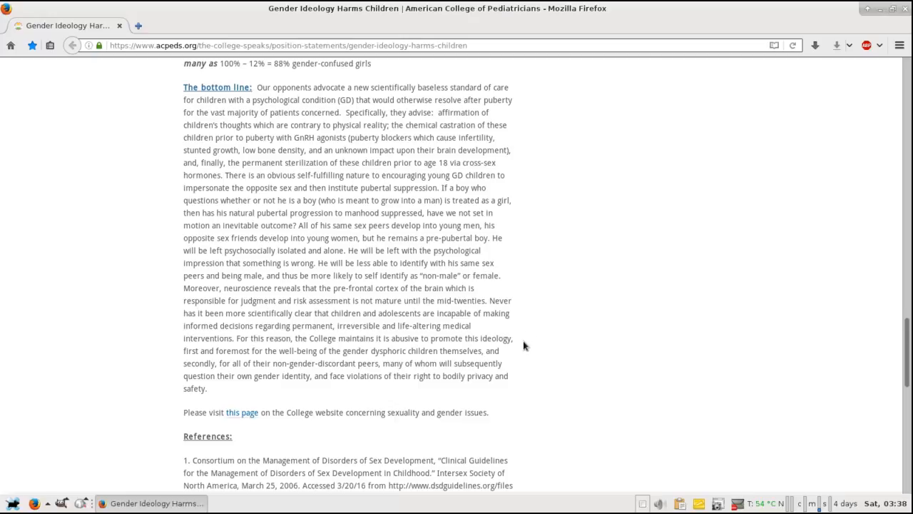
pyautogui.moveTo(525, 342)
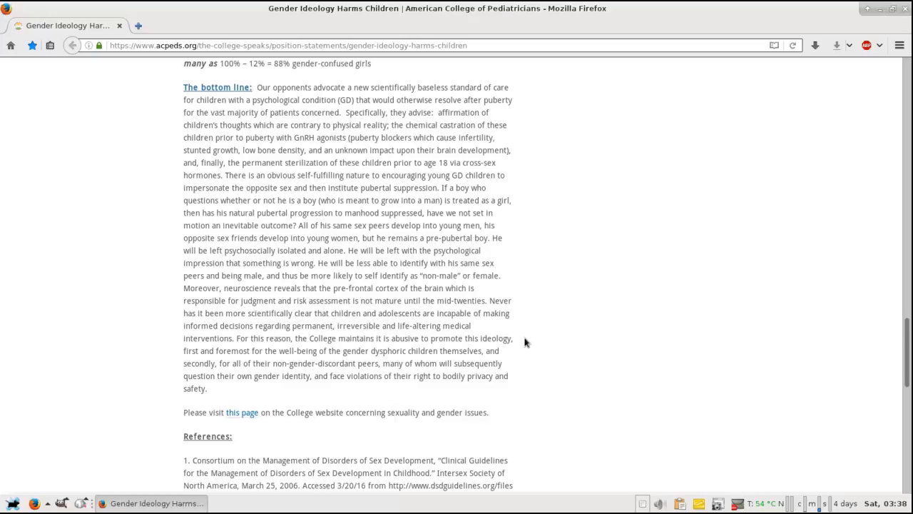
pyautogui.moveTo(526, 345)
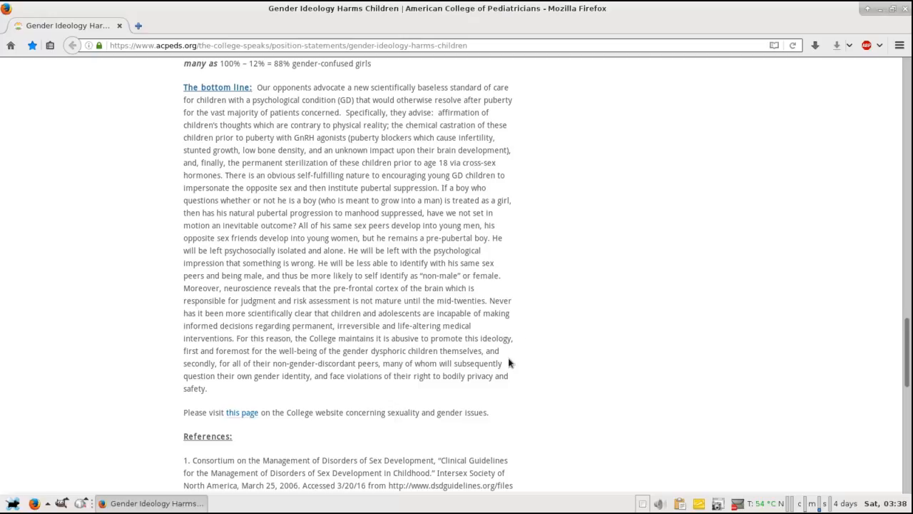
pyautogui.moveTo(512, 360)
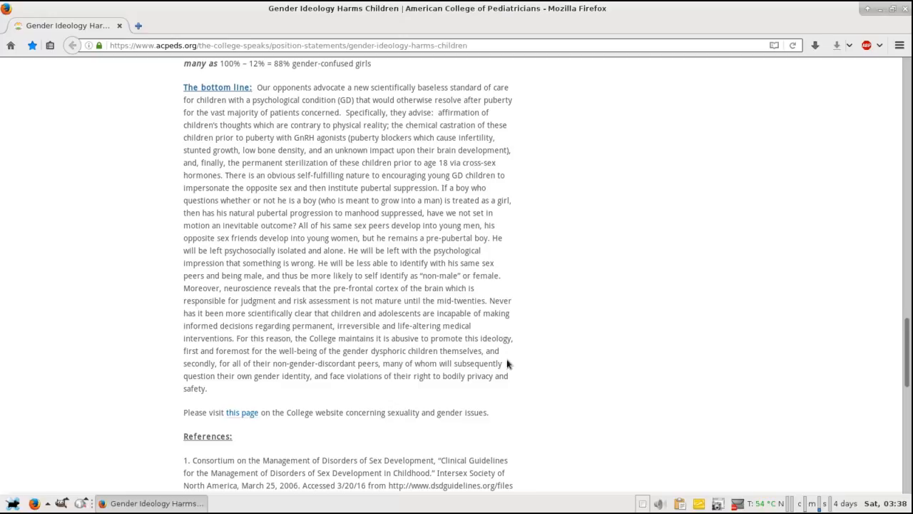
pyautogui.moveTo(532, 398)
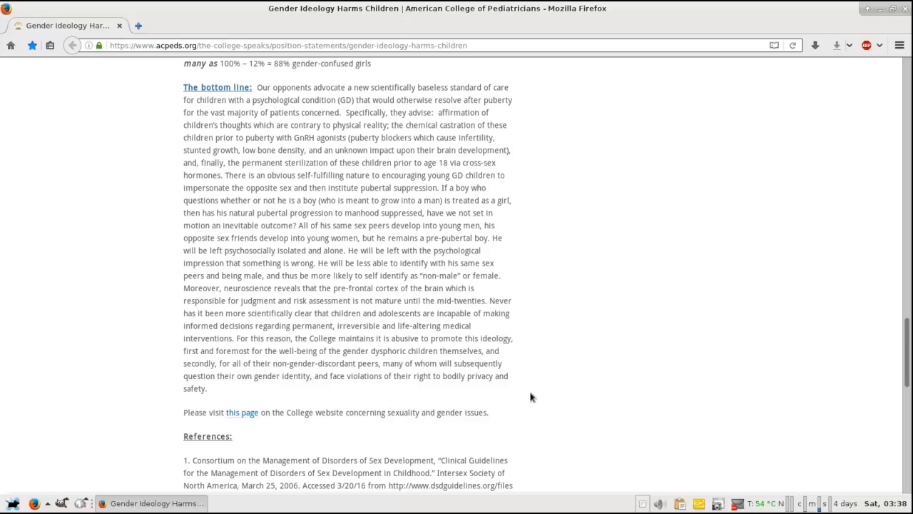
pyautogui.moveTo(514, 361)
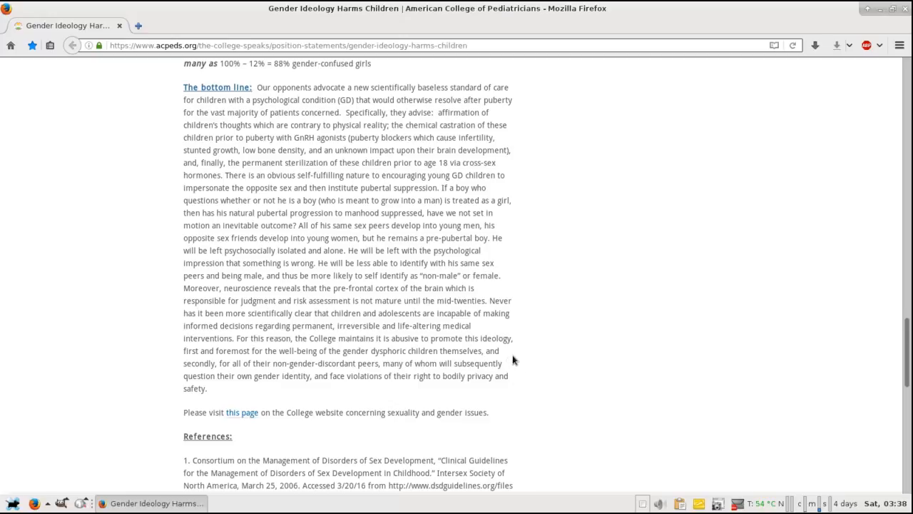
pyautogui.moveTo(511, 372)
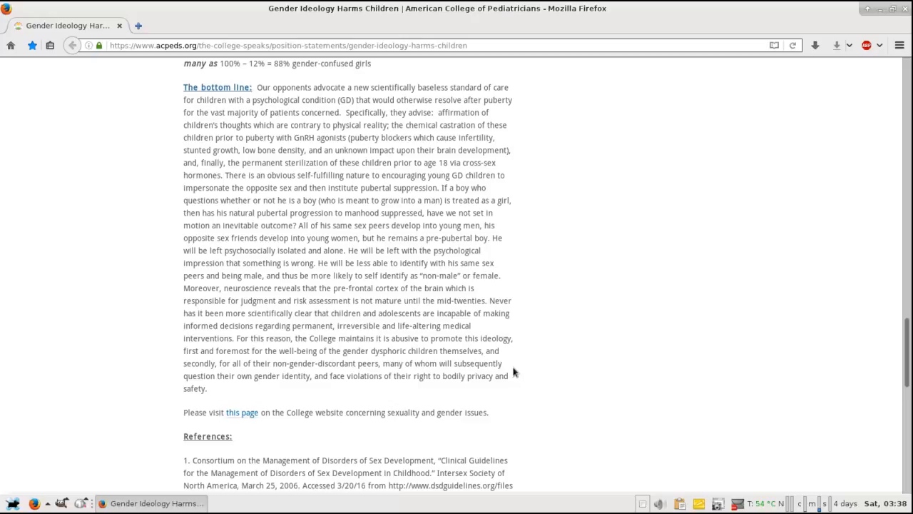
pyautogui.moveTo(522, 379)
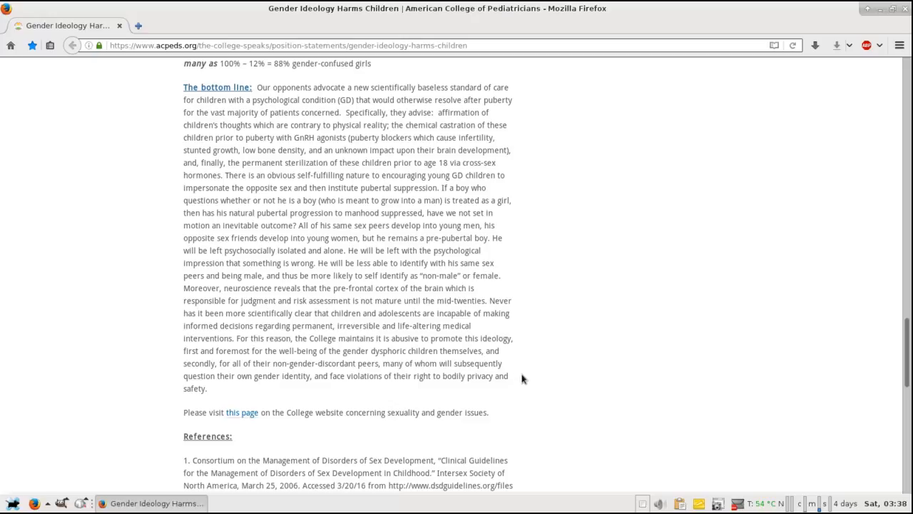
pyautogui.moveTo(516, 385)
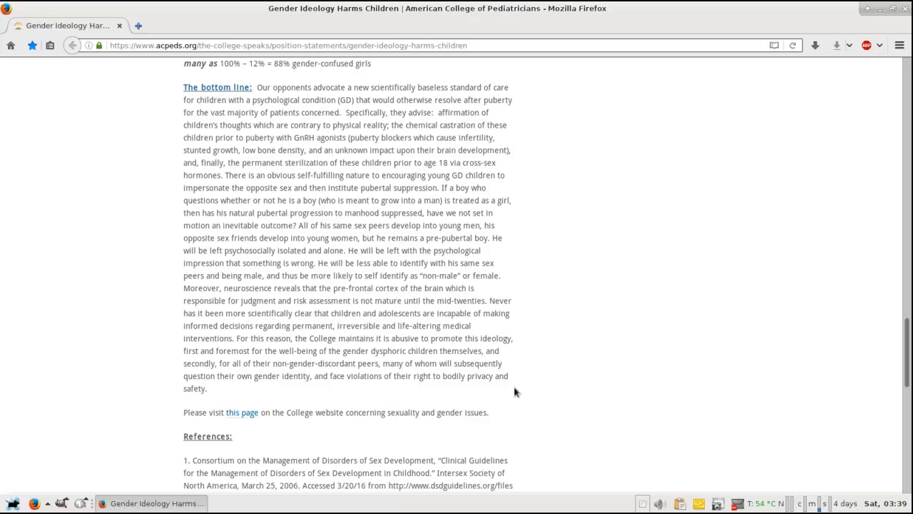
pyautogui.moveTo(501, 387)
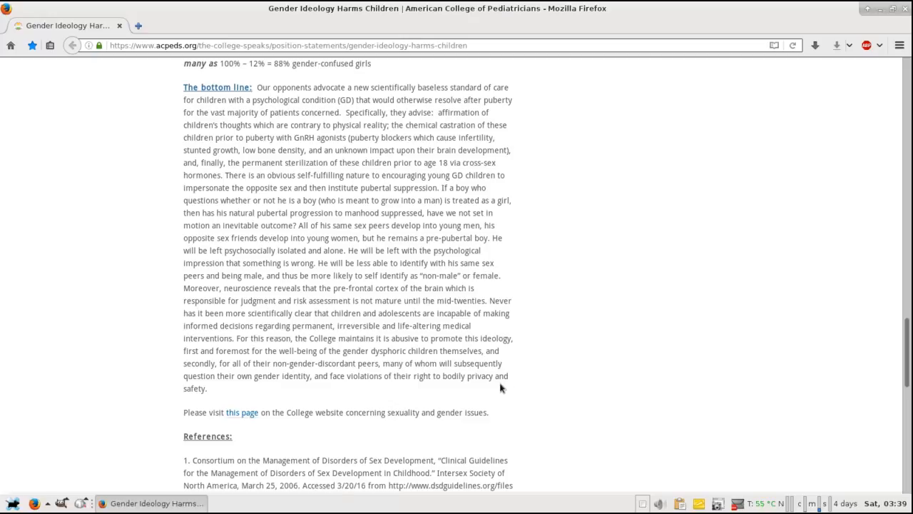
pyautogui.moveTo(380, 385)
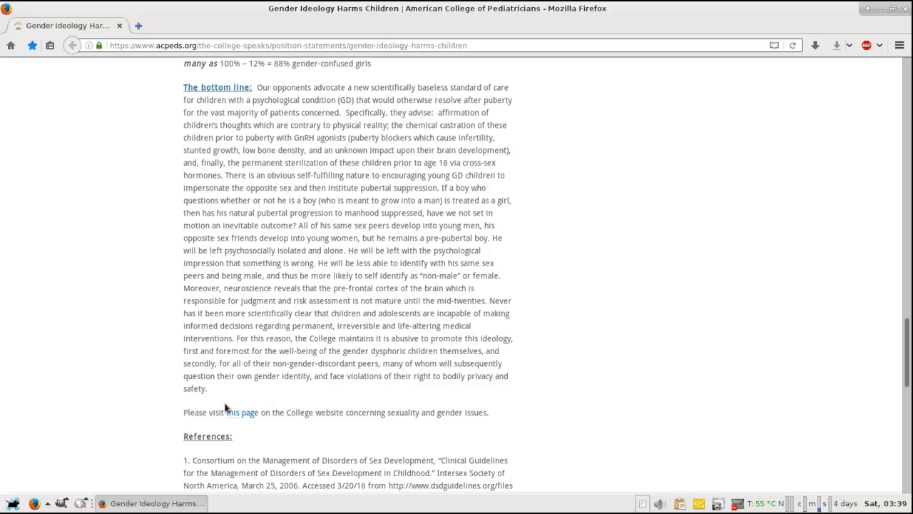
pyautogui.moveTo(222, 402)
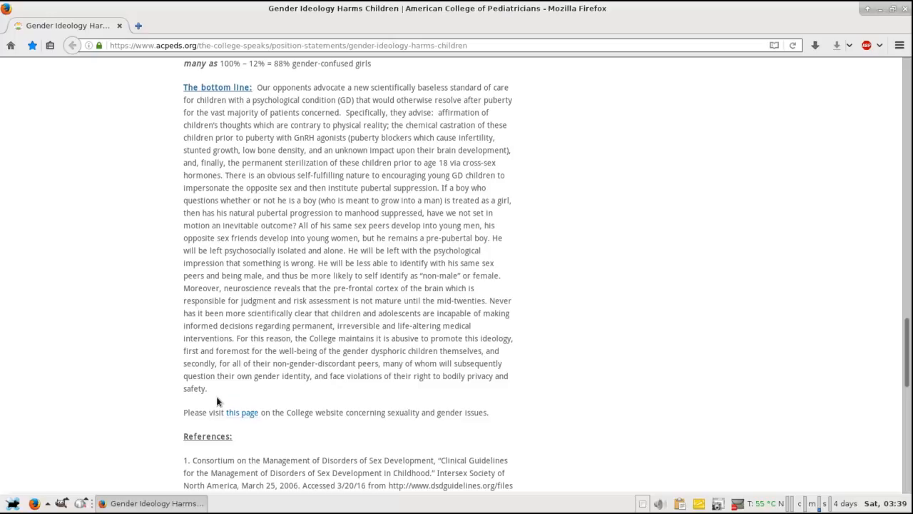
pyautogui.moveTo(486, 294)
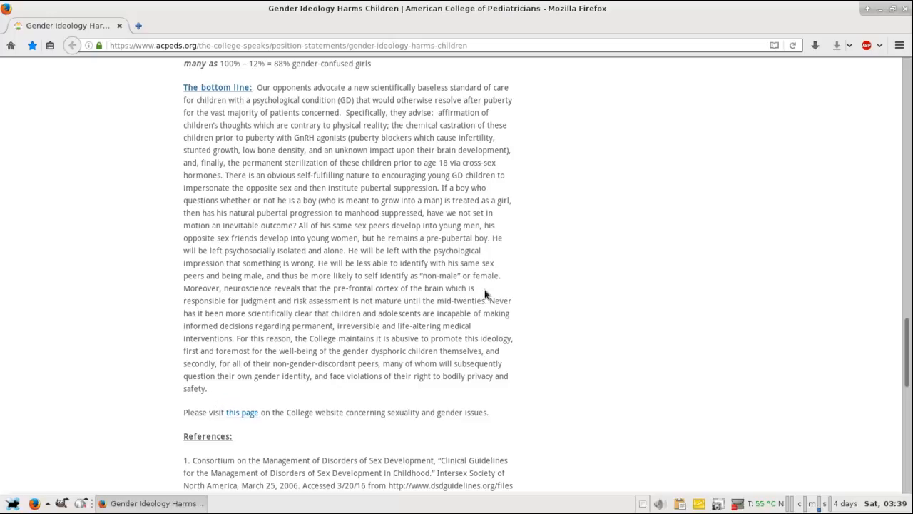
pyautogui.moveTo(845, 257)
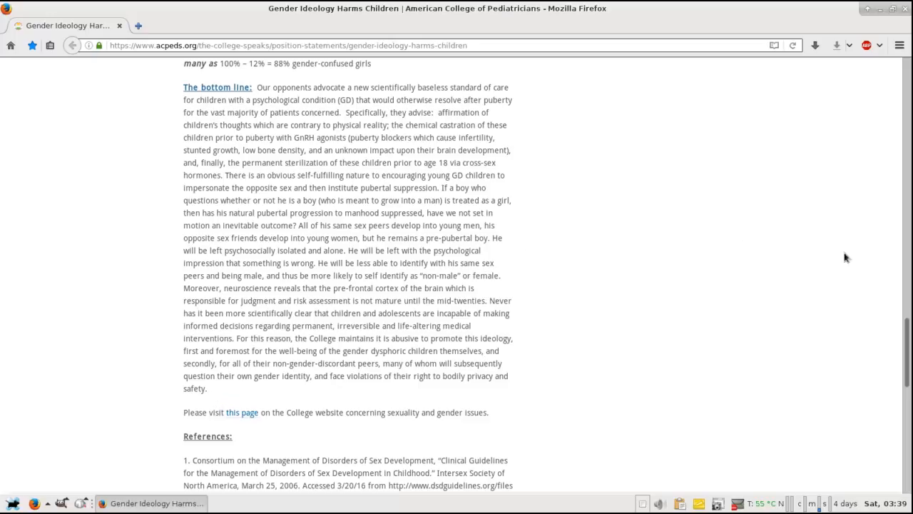
# - Scroll down to 'The bottom line' section with the persistence percentages above it
pyautogui.scroll(-3)
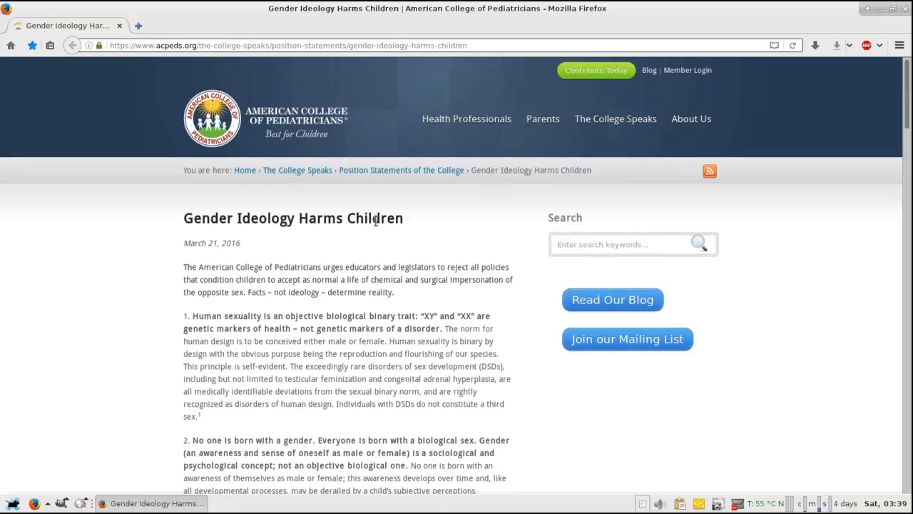
pyautogui.moveTo(257, 306)
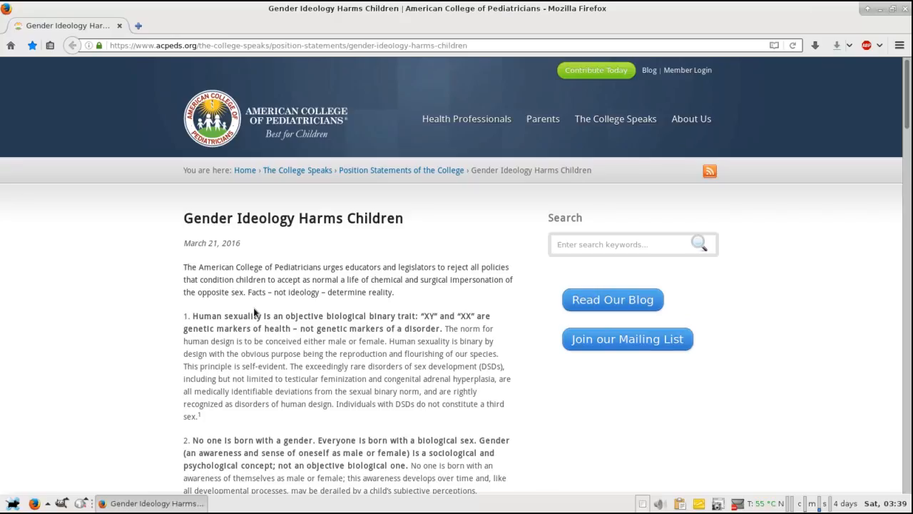
pyautogui.moveTo(252, 317)
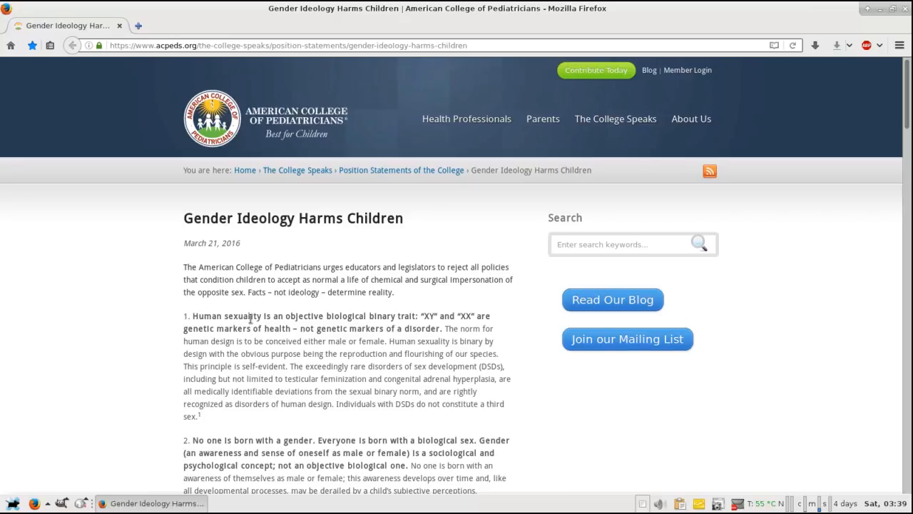
pyautogui.moveTo(251, 328)
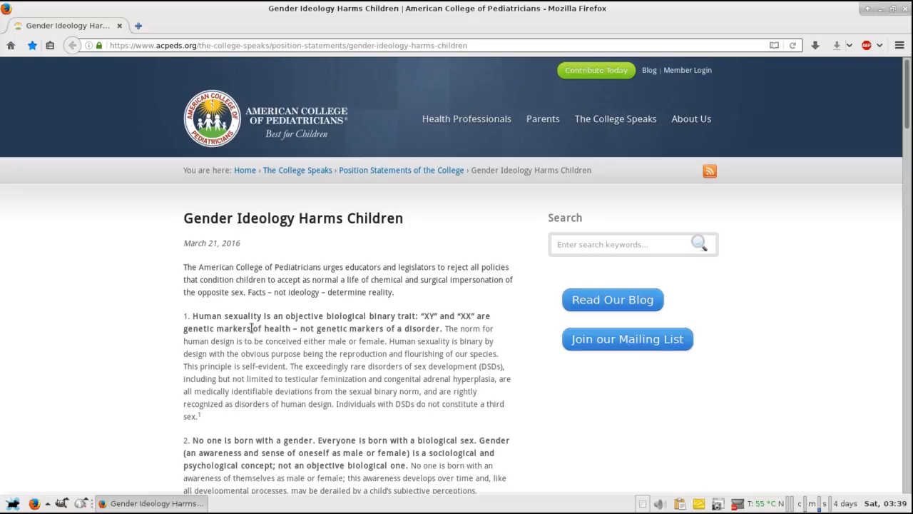
pyautogui.scroll(-3)
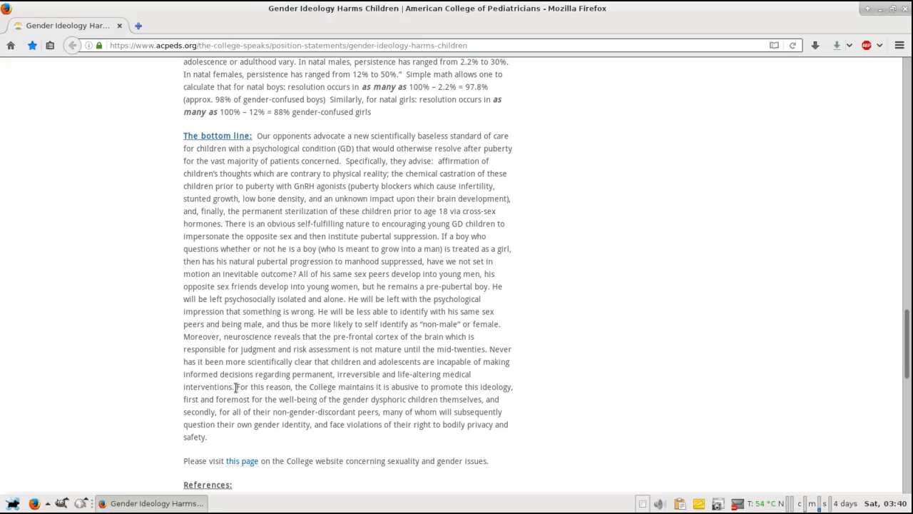
pyautogui.moveTo(285, 339)
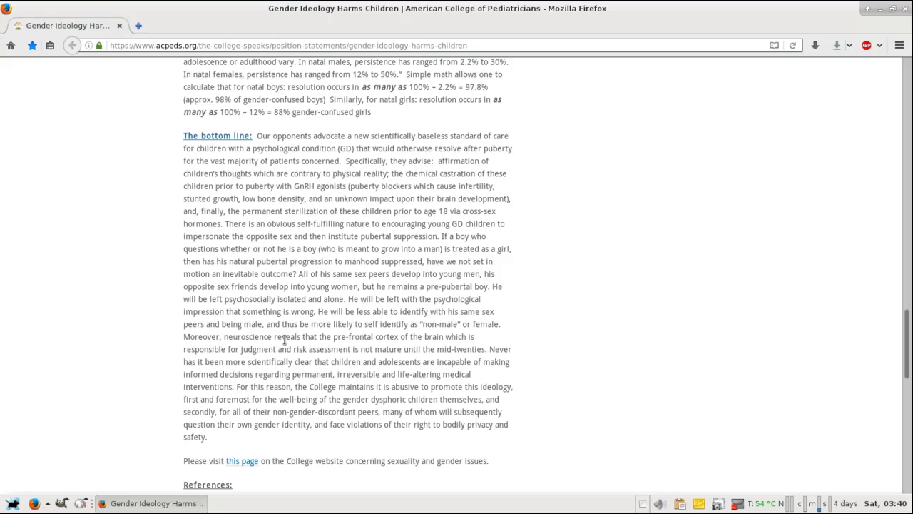
pyautogui.moveTo(626, 127)
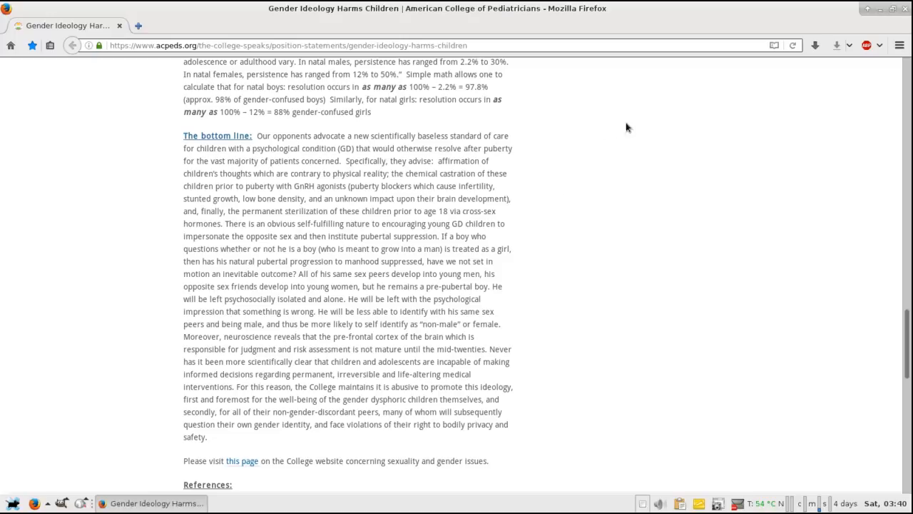
pyautogui.moveTo(879, 11)
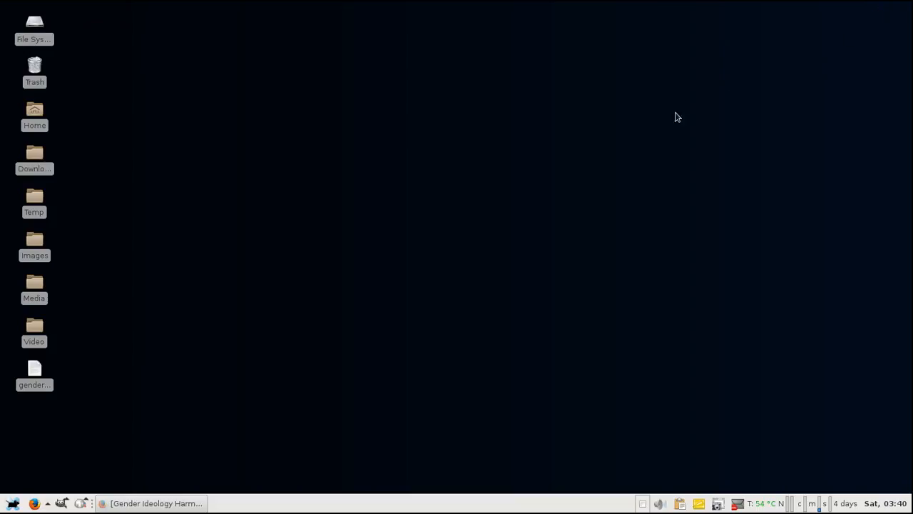
pyautogui.moveTo(344, 206)
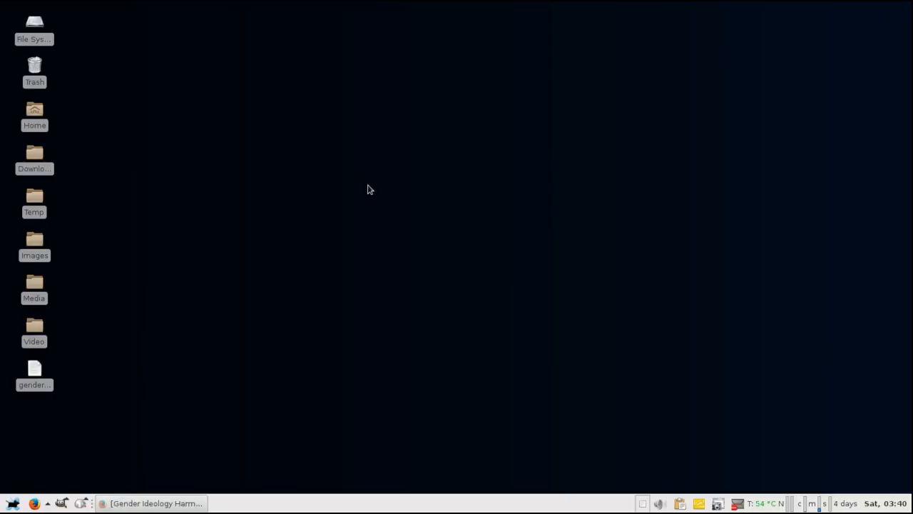
pyautogui.moveTo(398, 207)
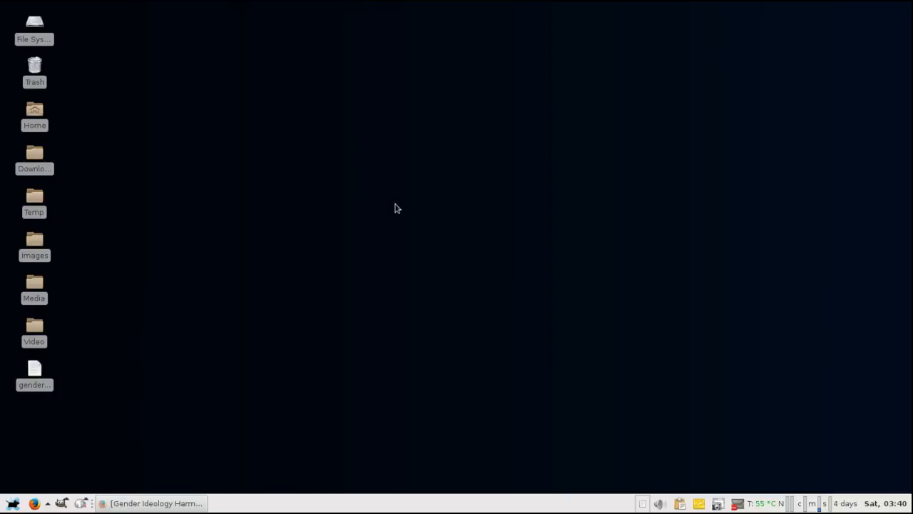
pyautogui.moveTo(401, 218)
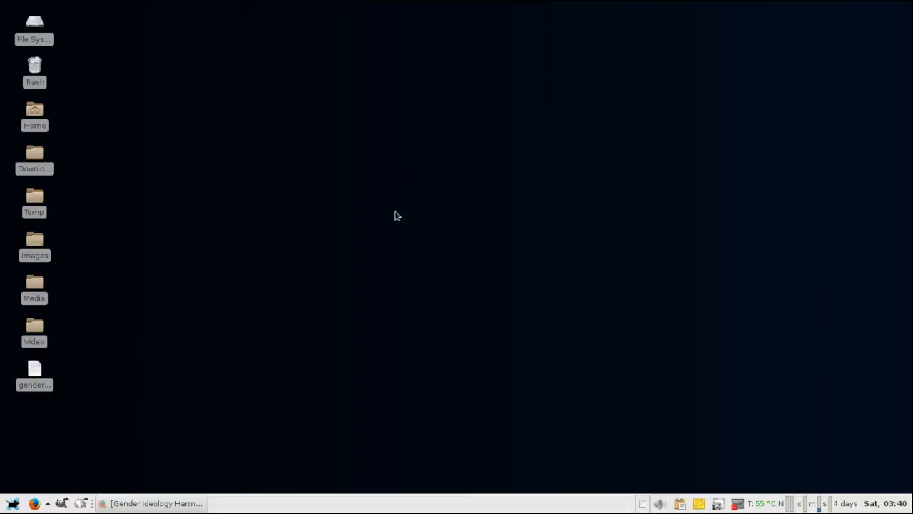
pyautogui.moveTo(398, 222)
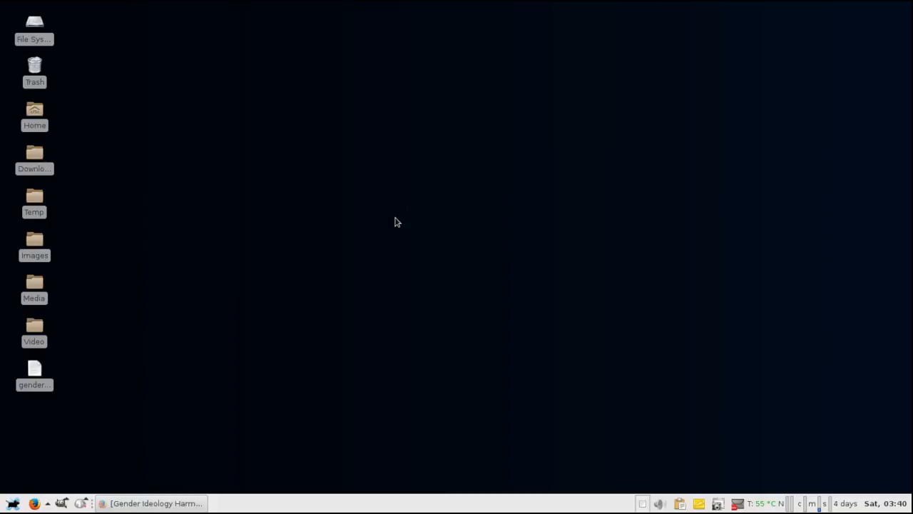
pyautogui.moveTo(391, 216)
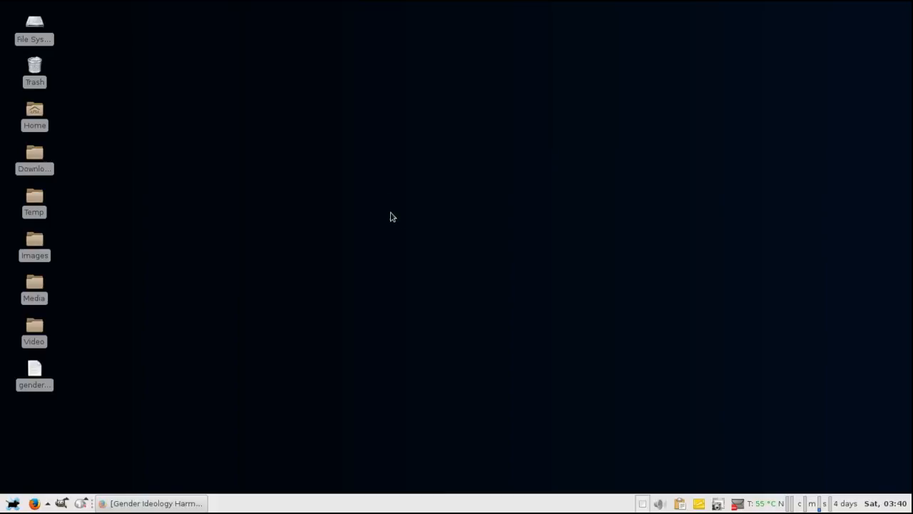
pyautogui.moveTo(395, 214)
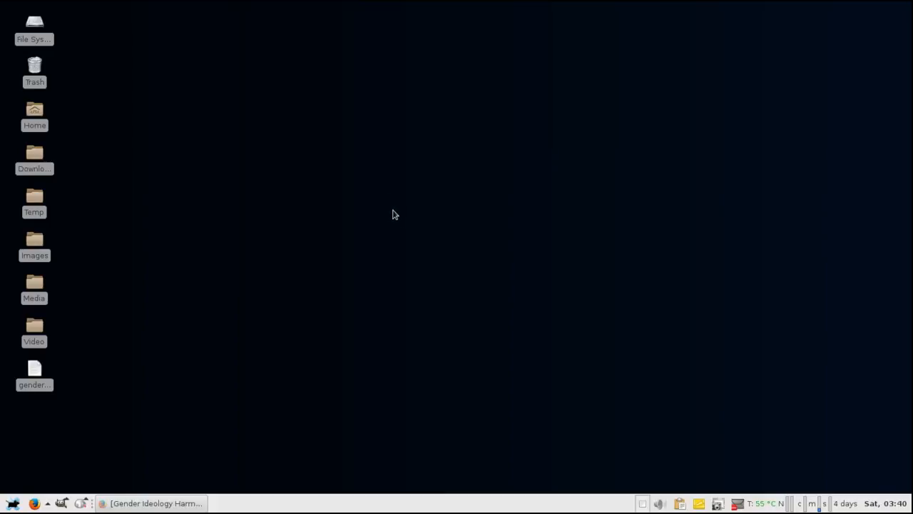
pyautogui.moveTo(391, 221)
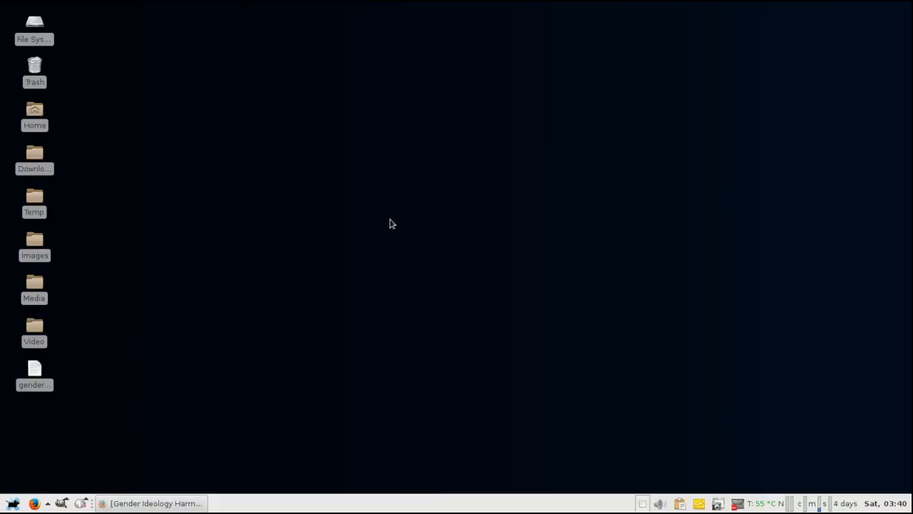
pyautogui.moveTo(380, 219)
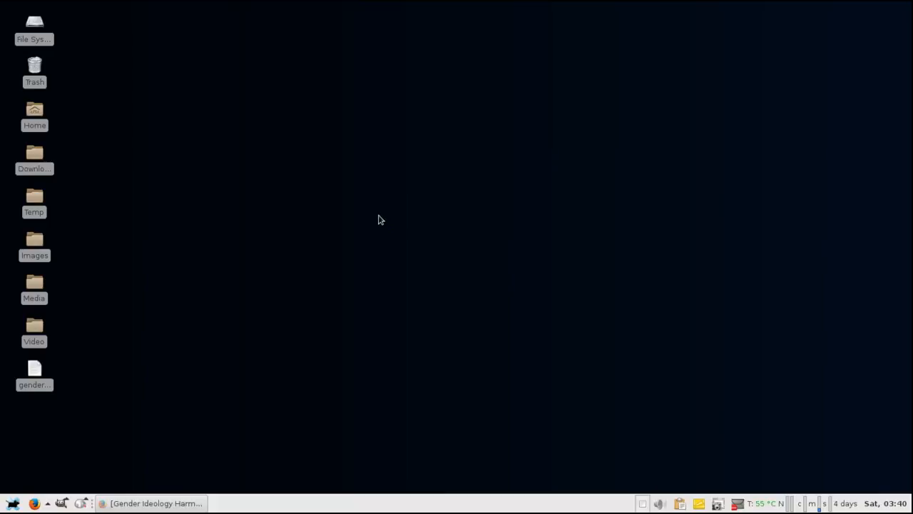
pyautogui.moveTo(393, 244)
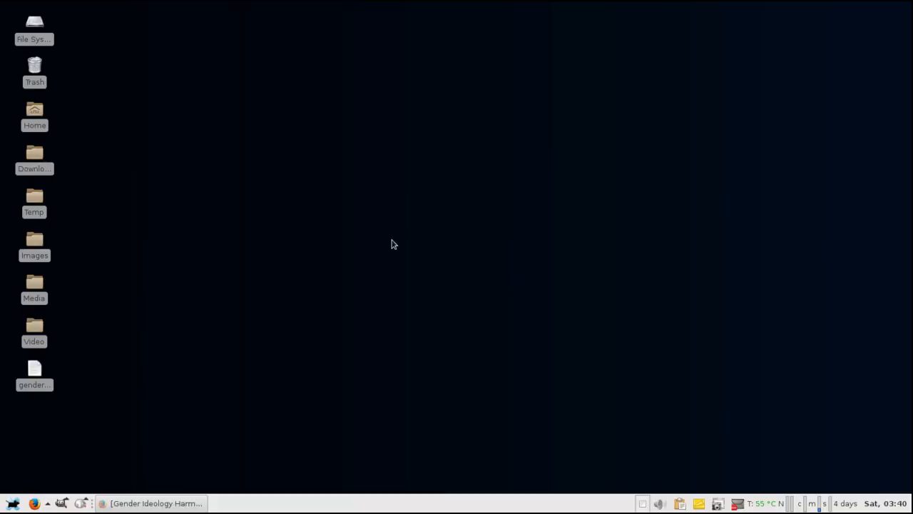
pyautogui.moveTo(390, 250)
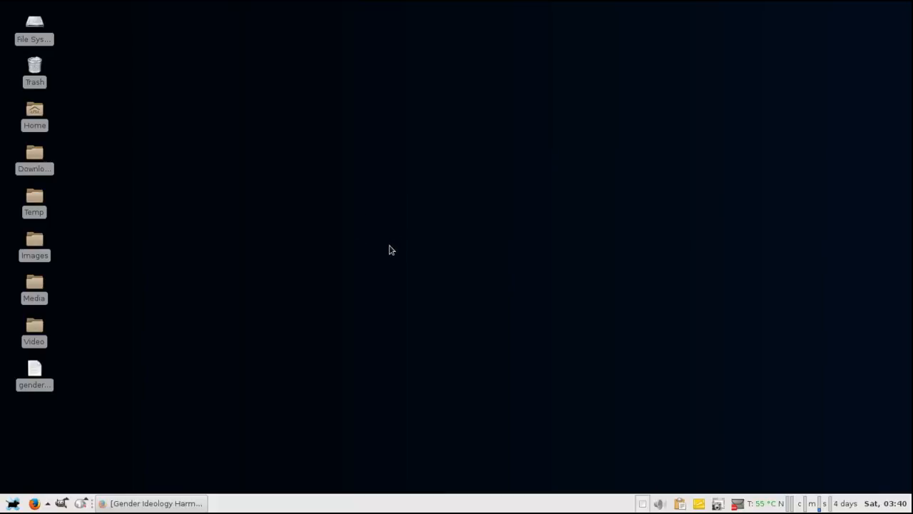
pyautogui.moveTo(390, 259)
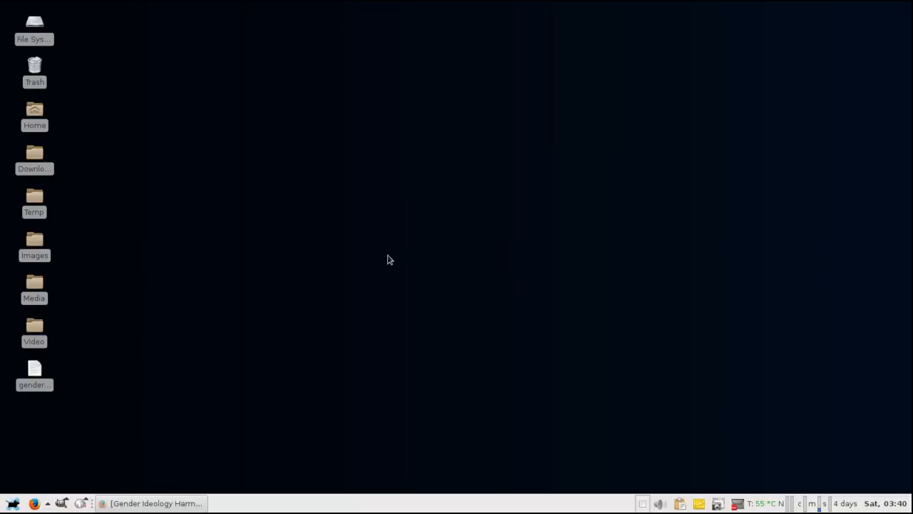
pyautogui.moveTo(381, 273)
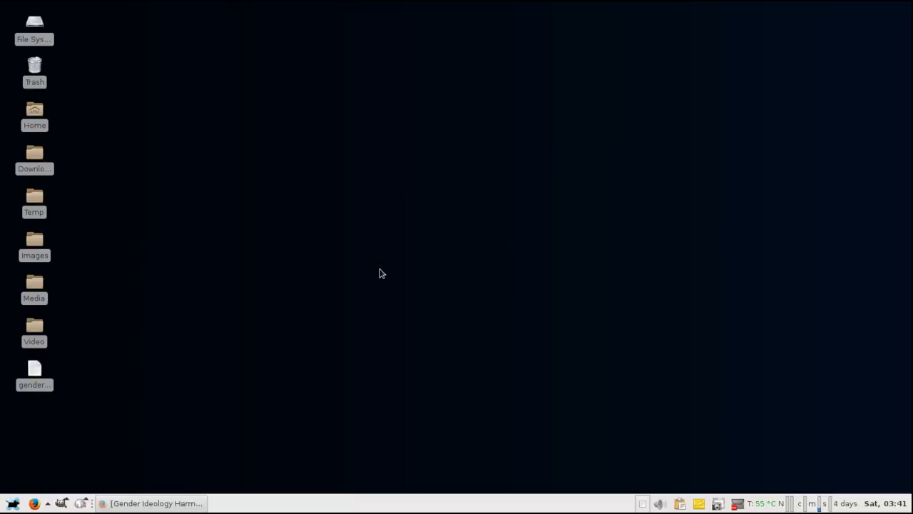
pyautogui.moveTo(384, 276)
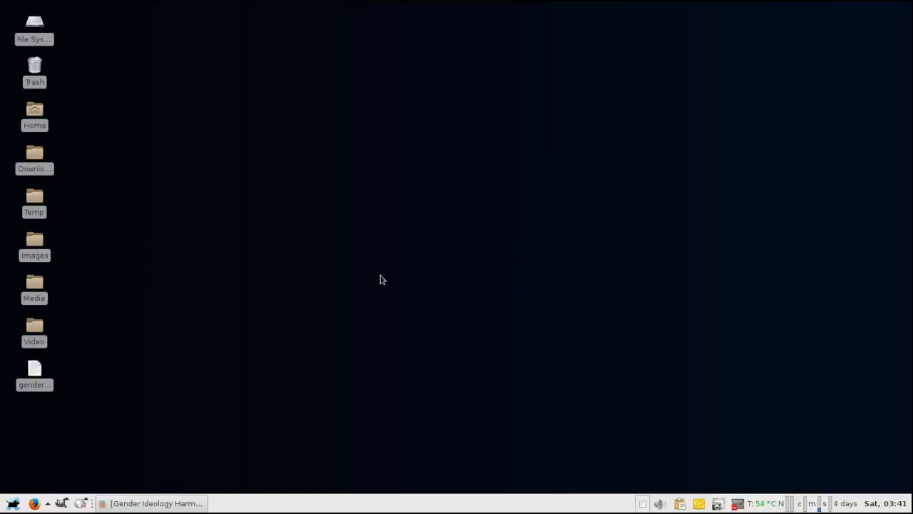
pyautogui.moveTo(378, 281)
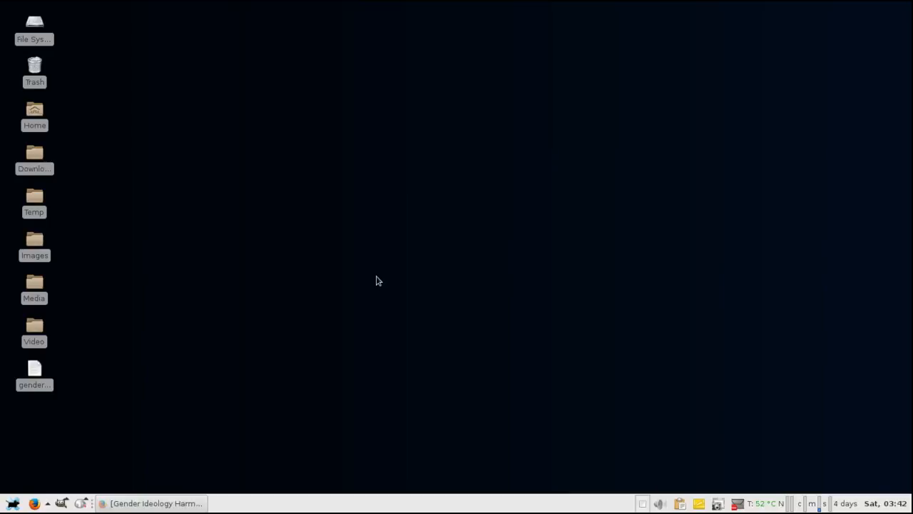
pyautogui.moveTo(344, 225)
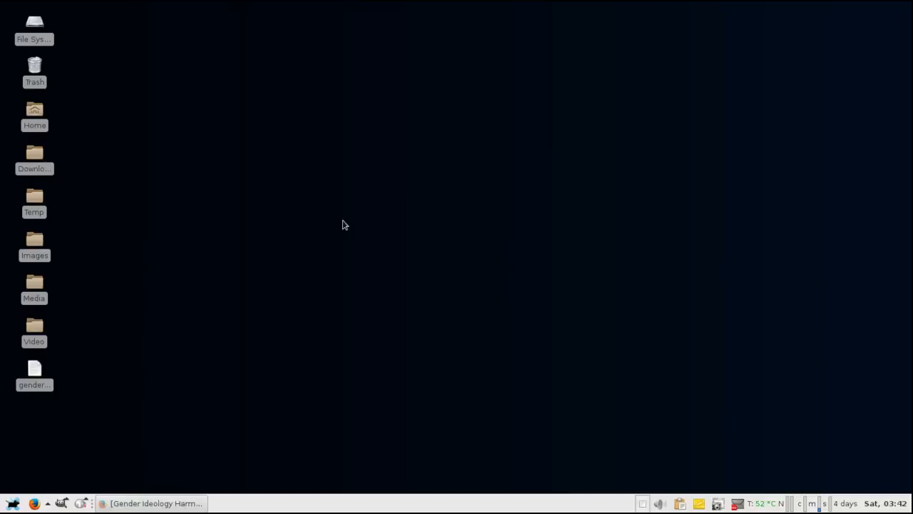